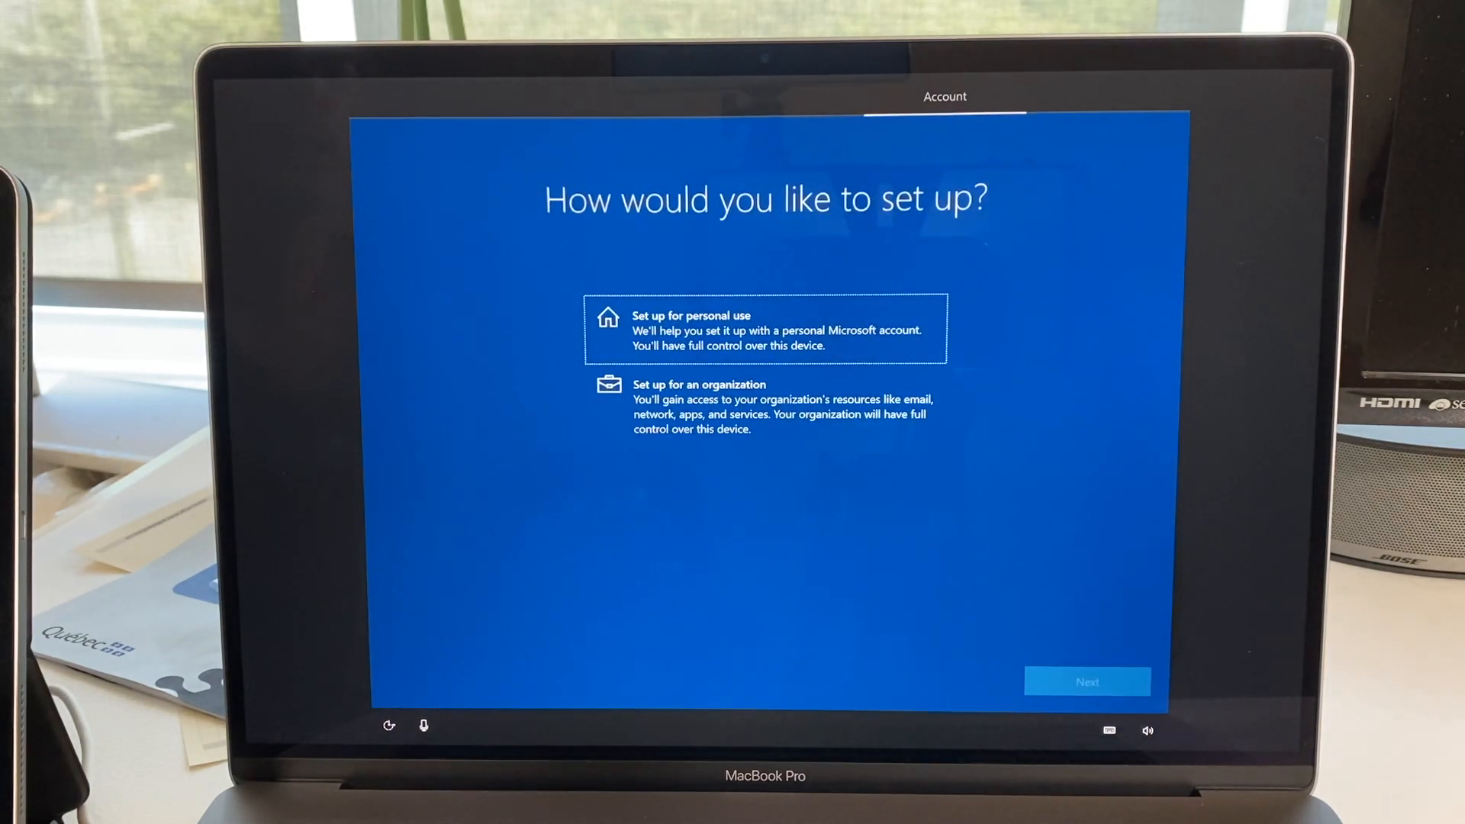
mouse_move(1027, 318)
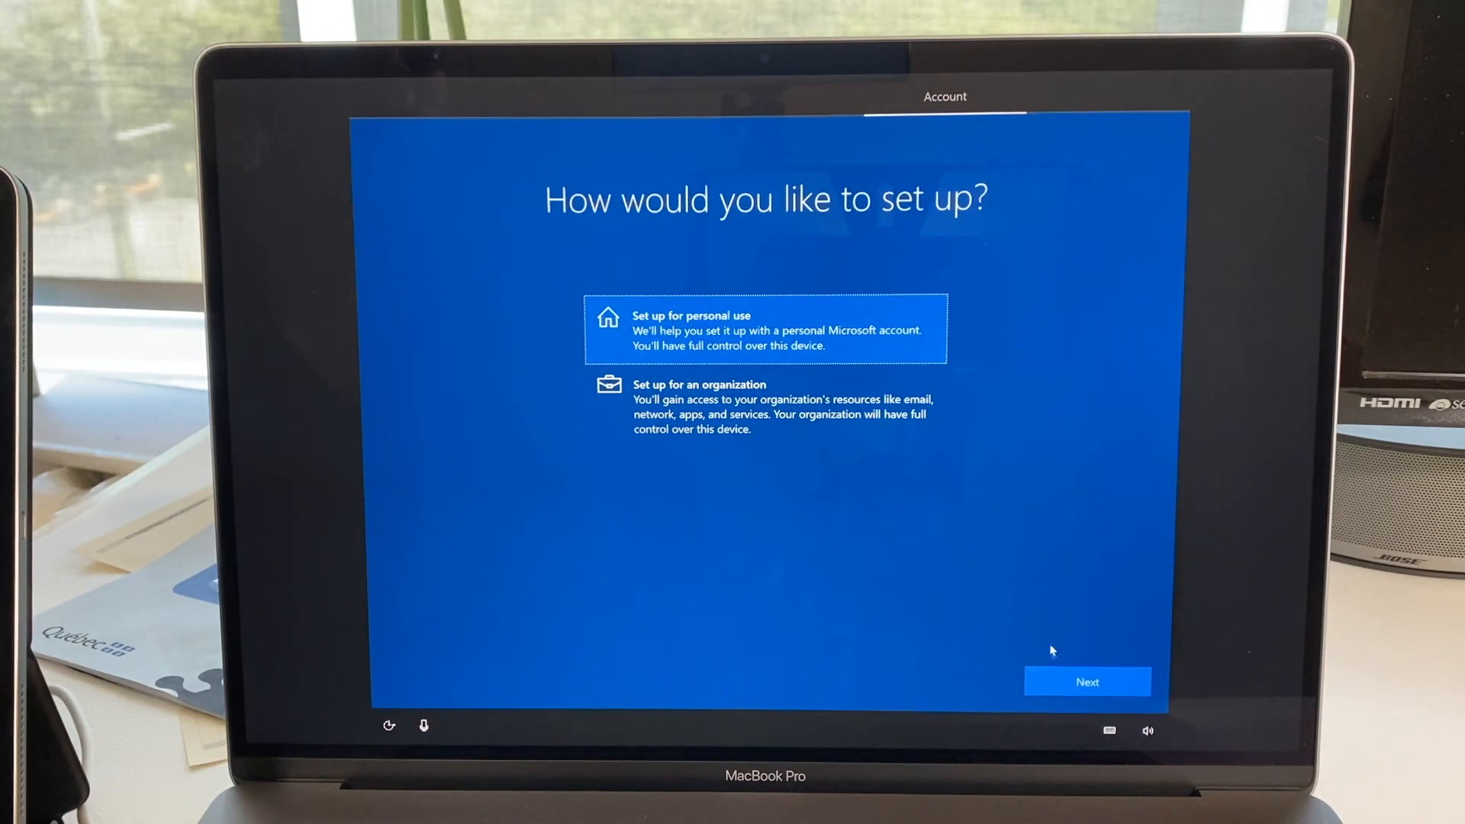
Choose personal use and take the offline account route instead of Microsoft sign-in.
left_click(1086, 682)
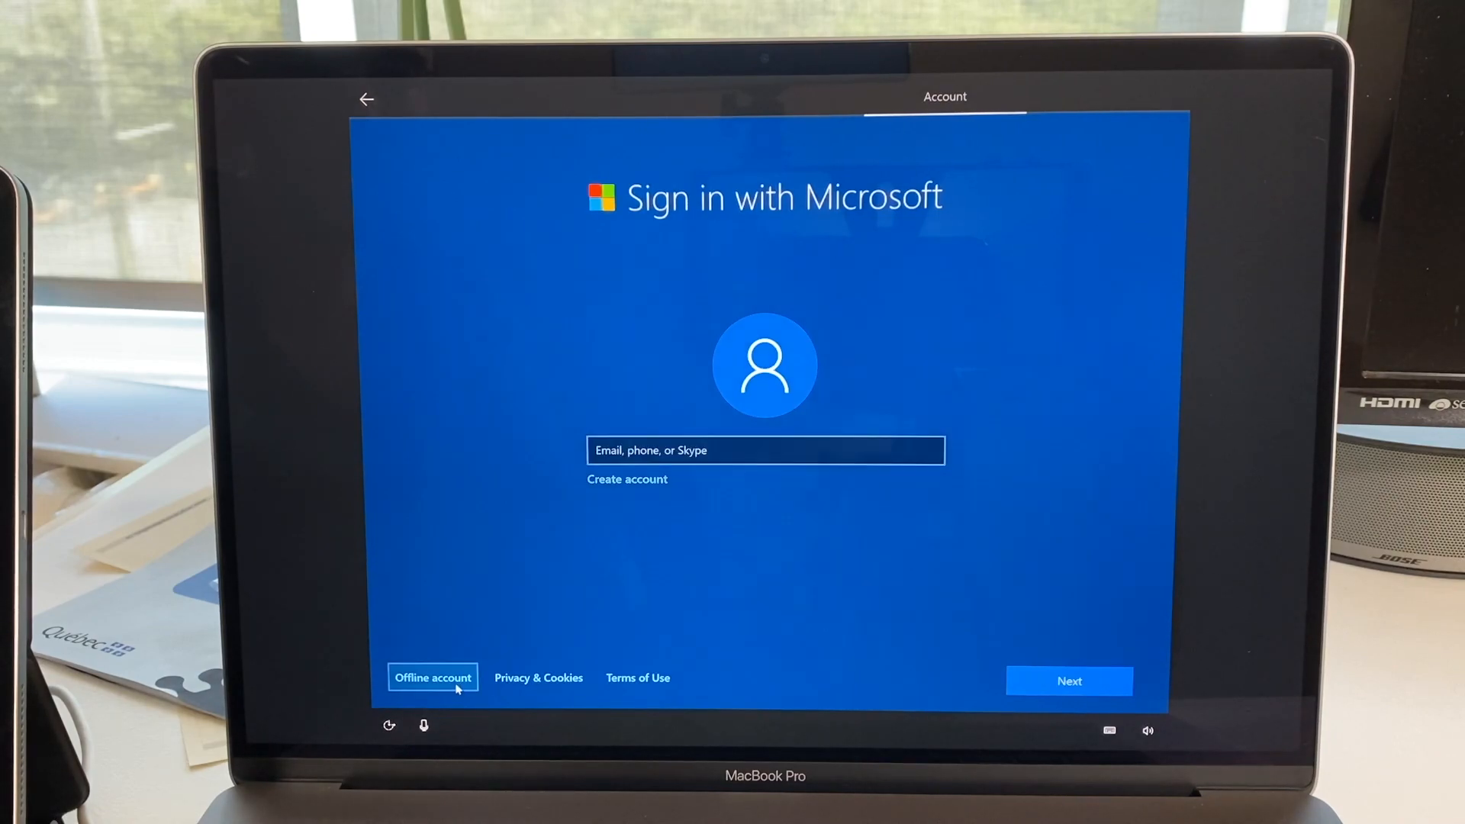
left_click(432, 678)
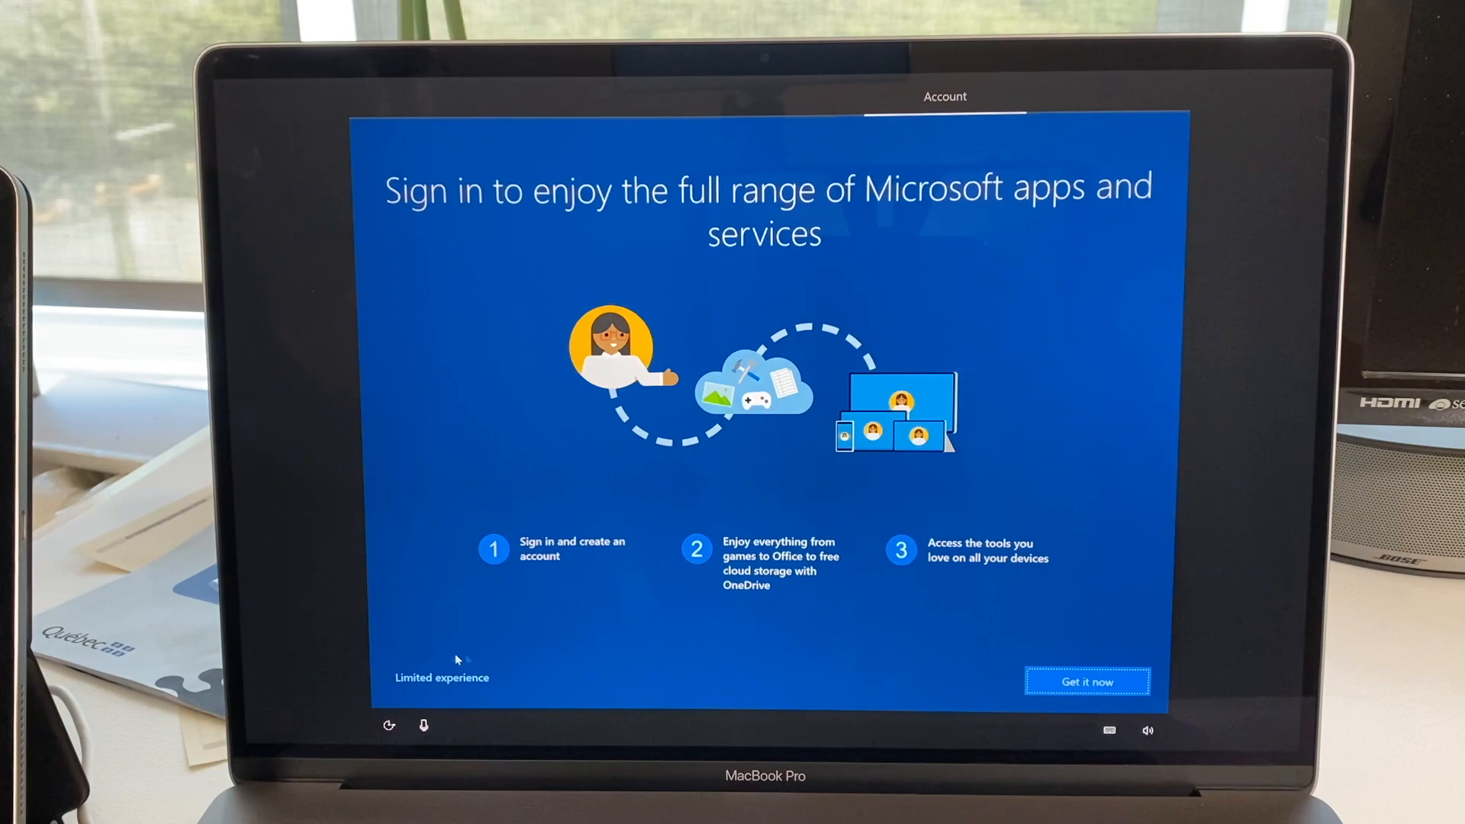
mouse_move(519, 657)
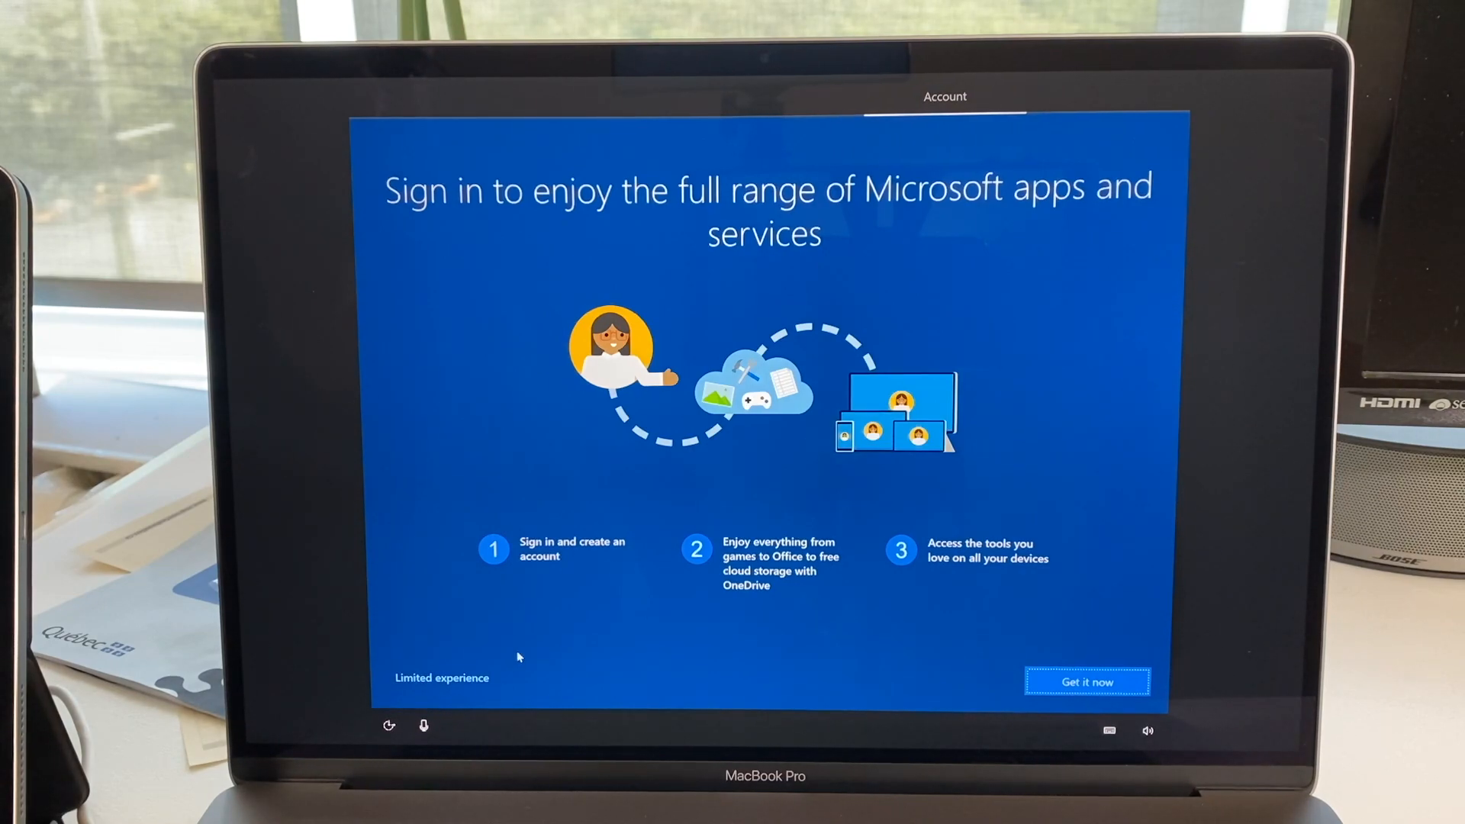
mouse_move(441, 678)
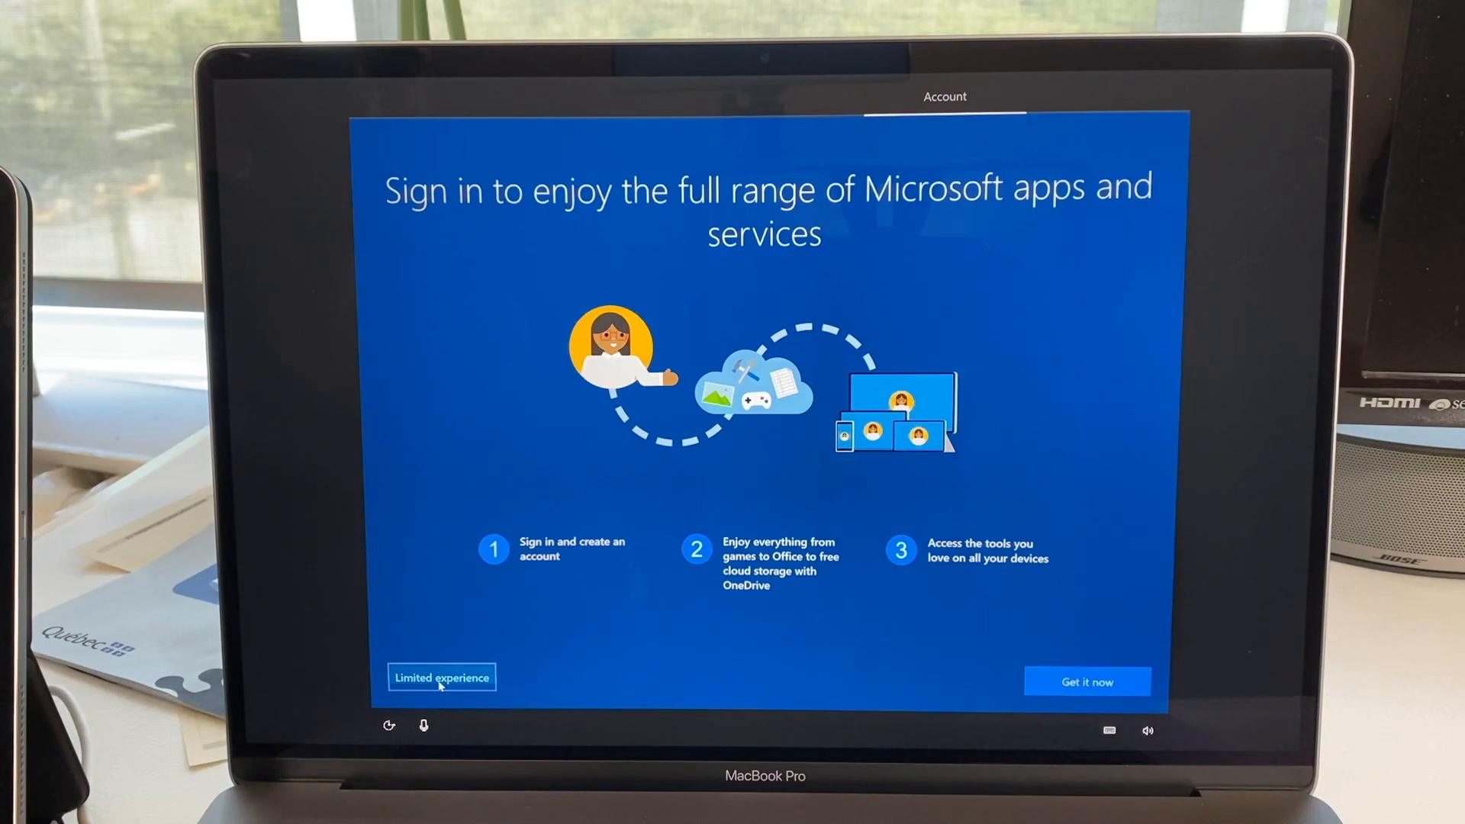
Continue with the limited, local-only experience to reach the user name prompt.
left_click(441, 676)
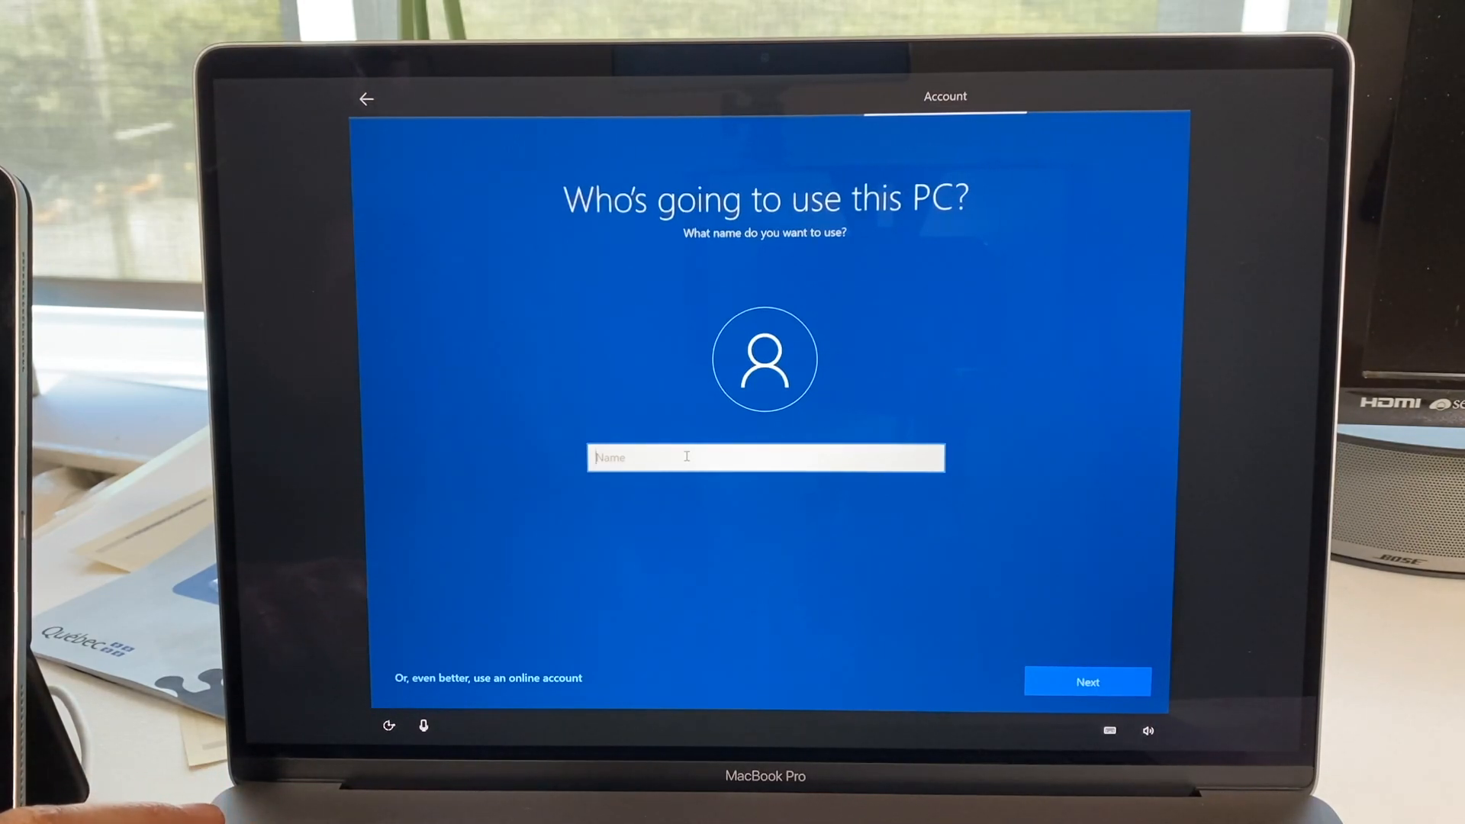
Name the local account 'charles' and confirm it.
type("charl")
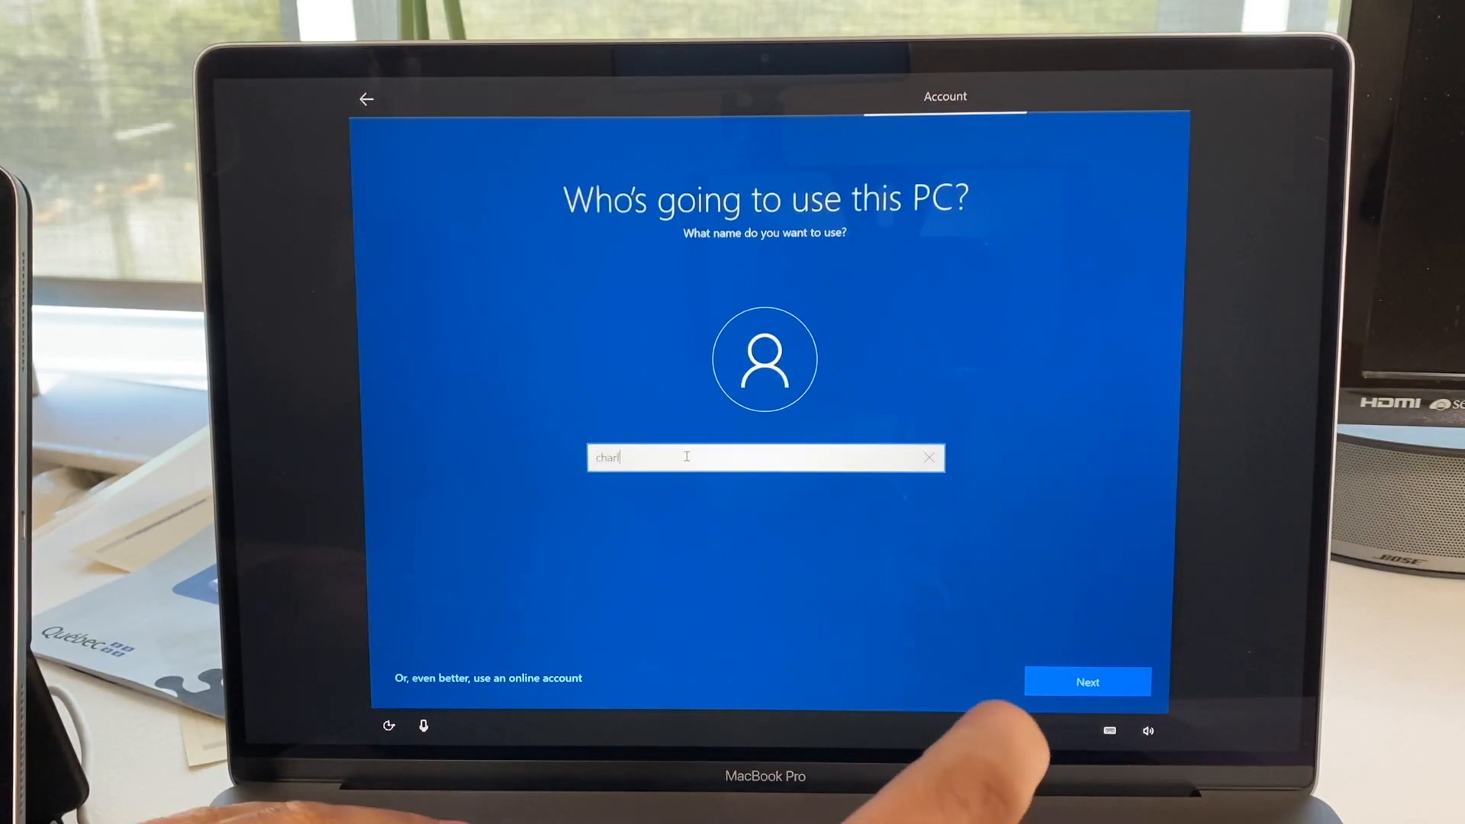
type("es")
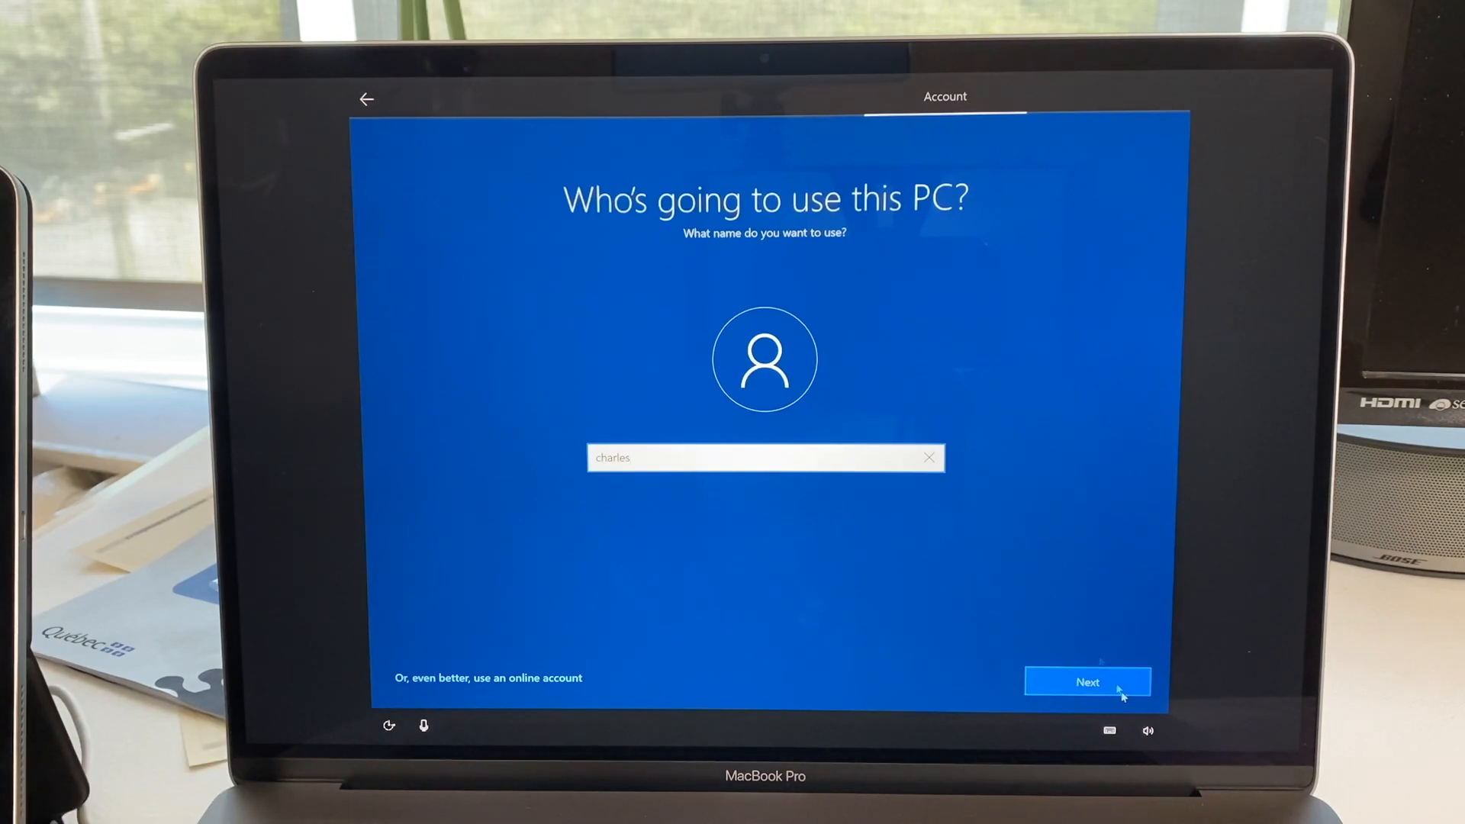
left_click(1086, 682)
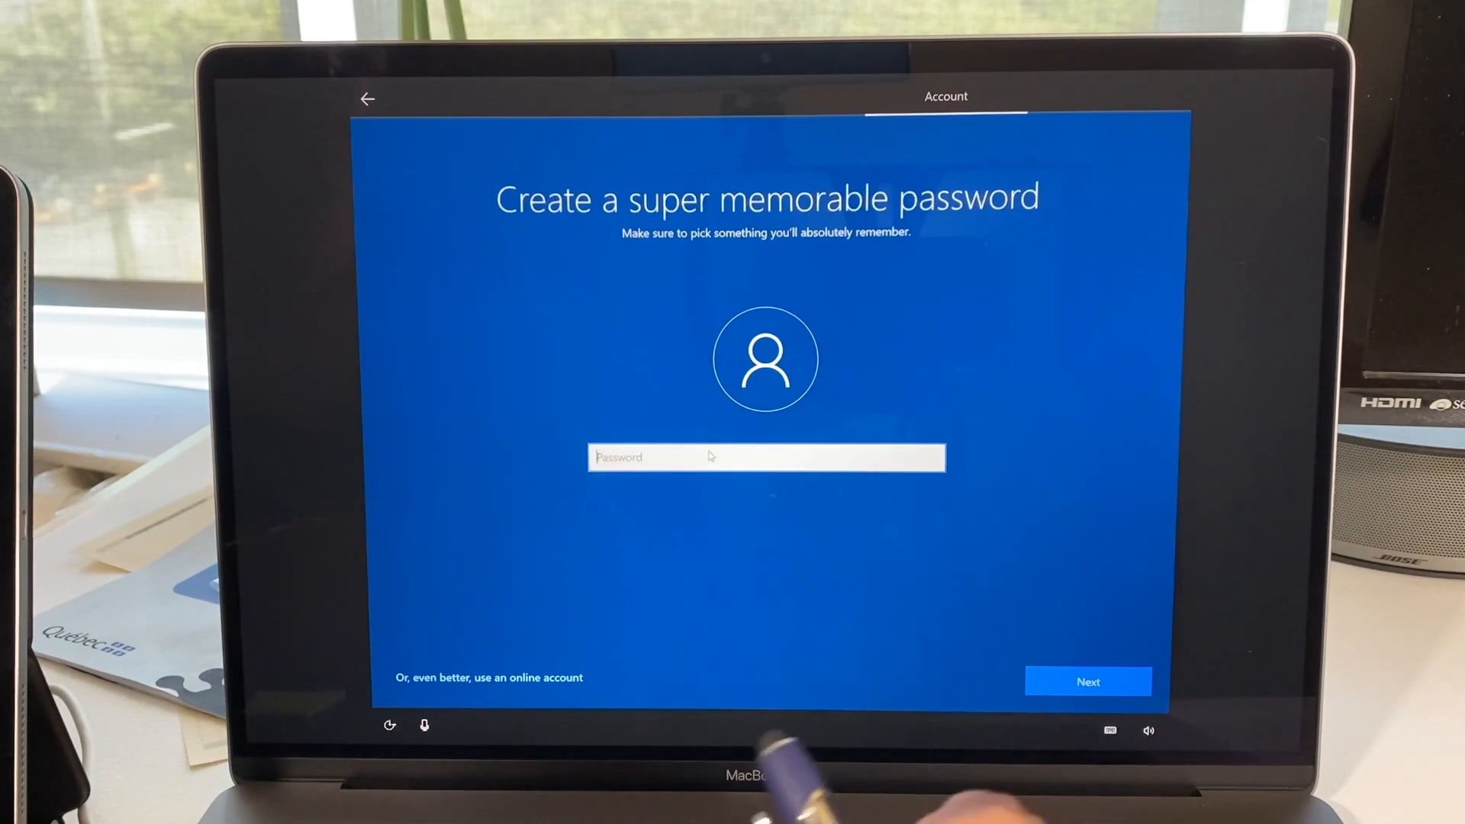
Enter the account password and confirm it by retyping.
type("•")
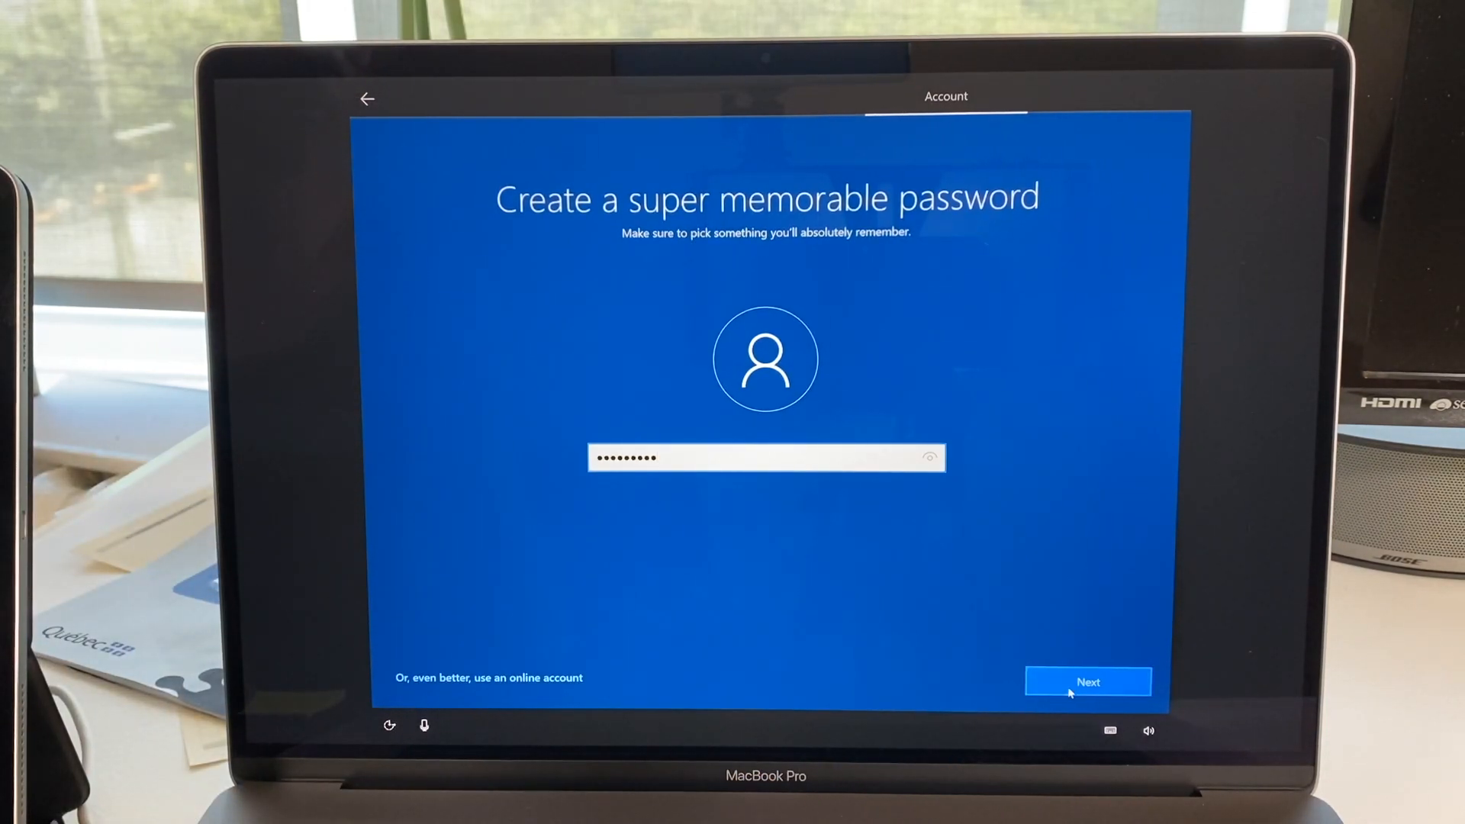
left_click(1088, 680)
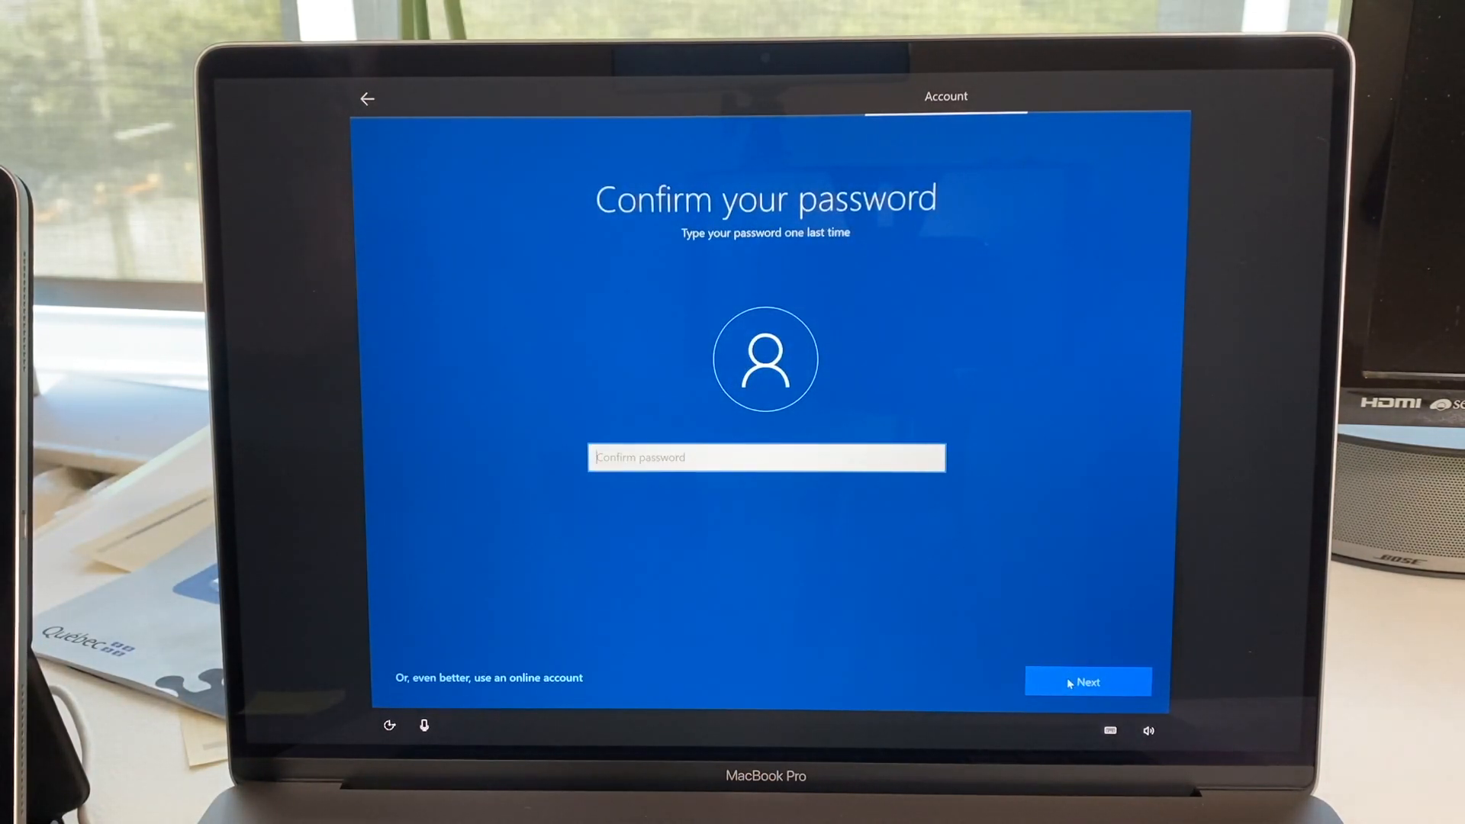
type("•")
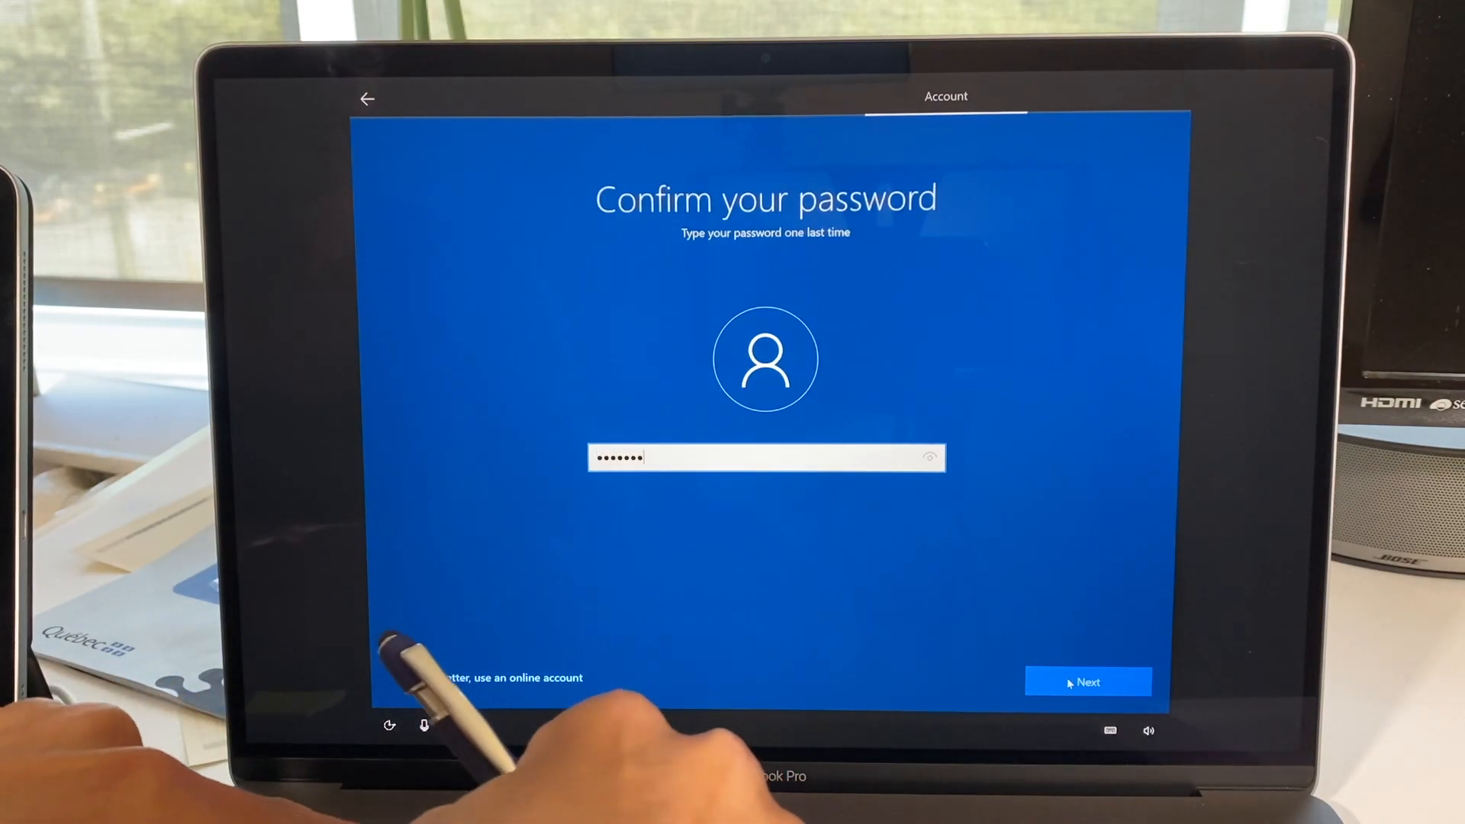
left_click(1088, 682)
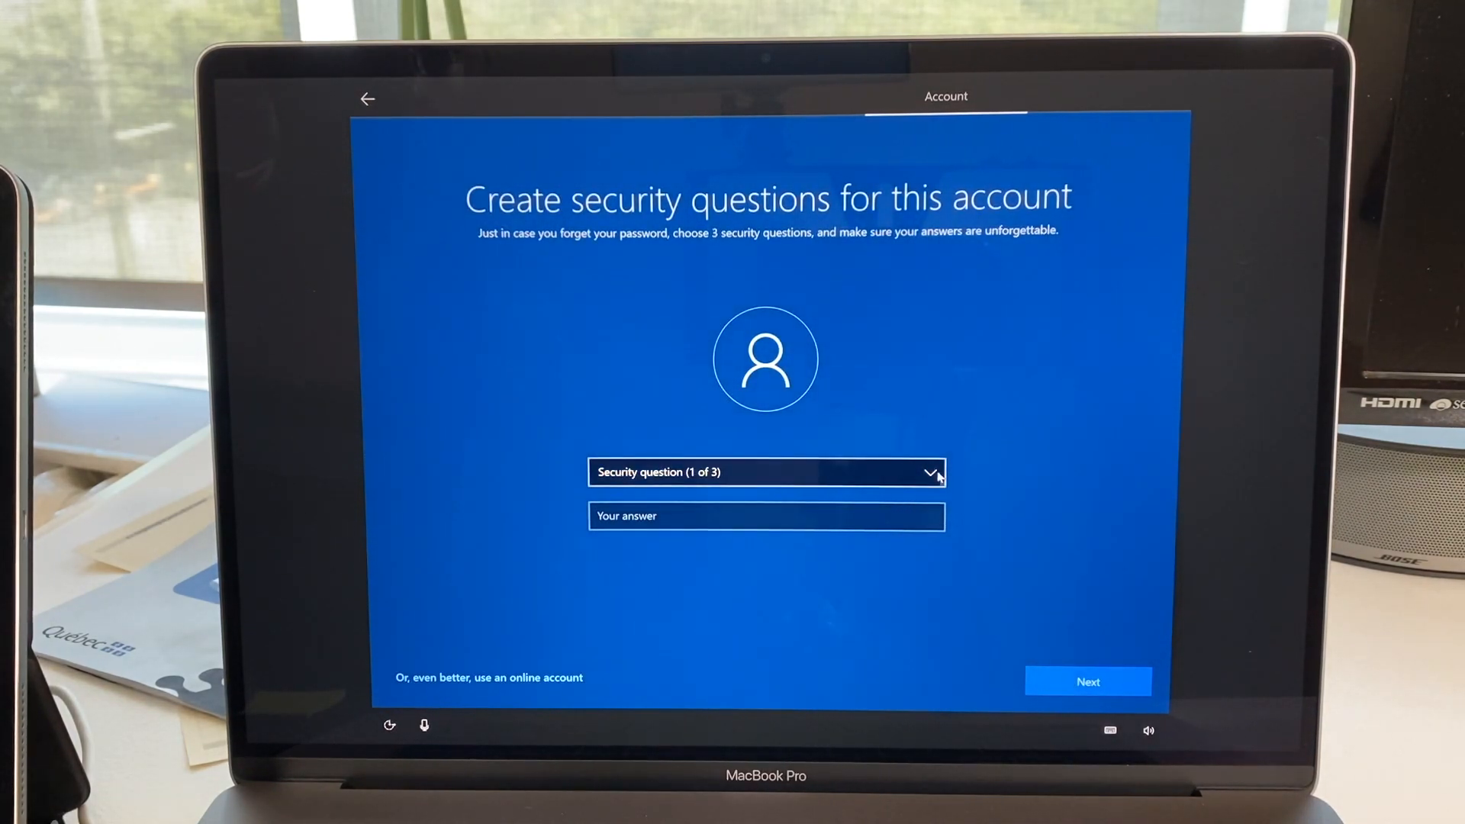
Expand the security questions dropdown to pick a question.
left_click(929, 471)
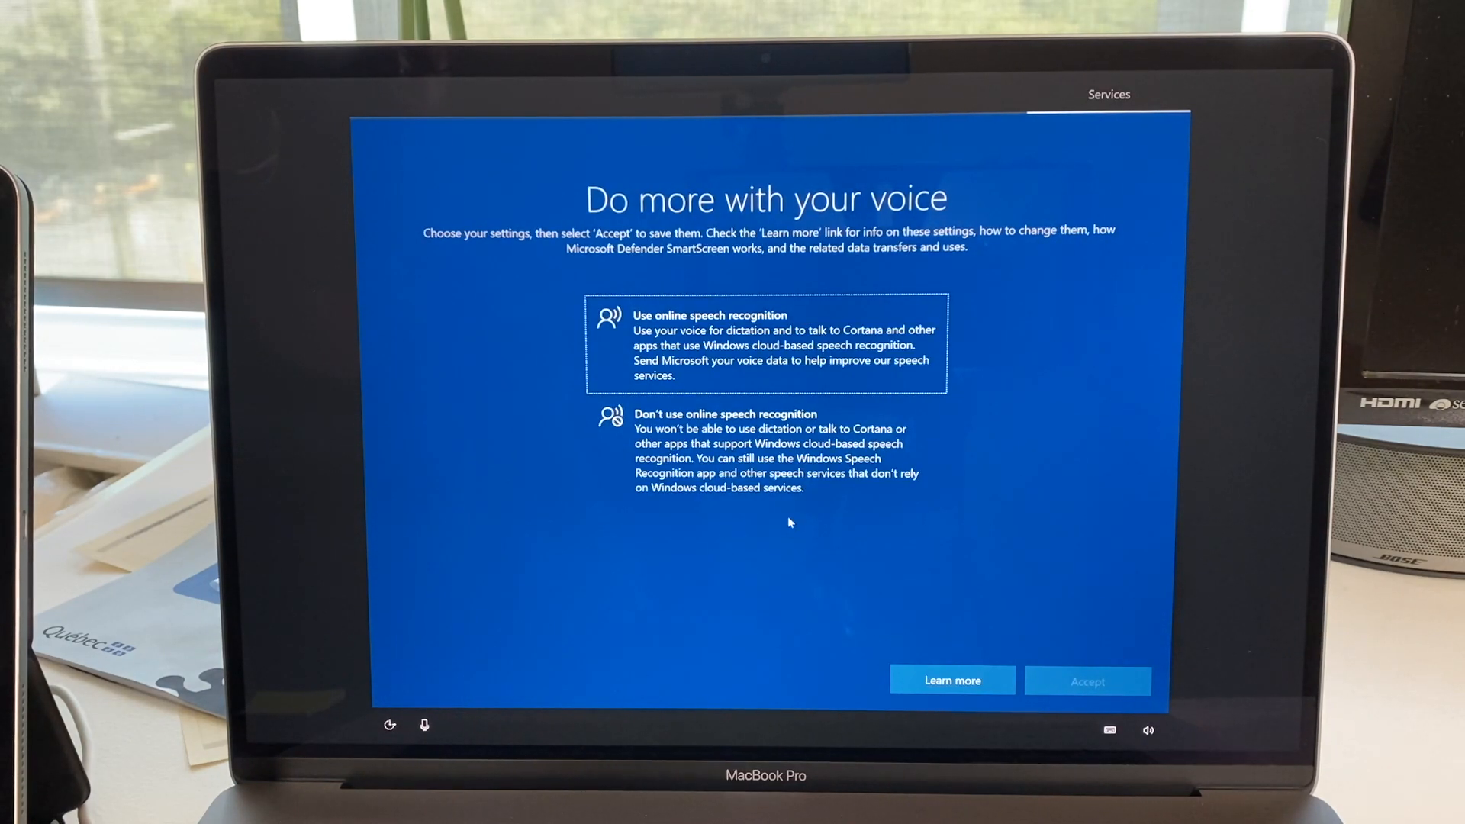
Decline online speech recognition, then accept location access and Find my device.
left_click(765, 450)
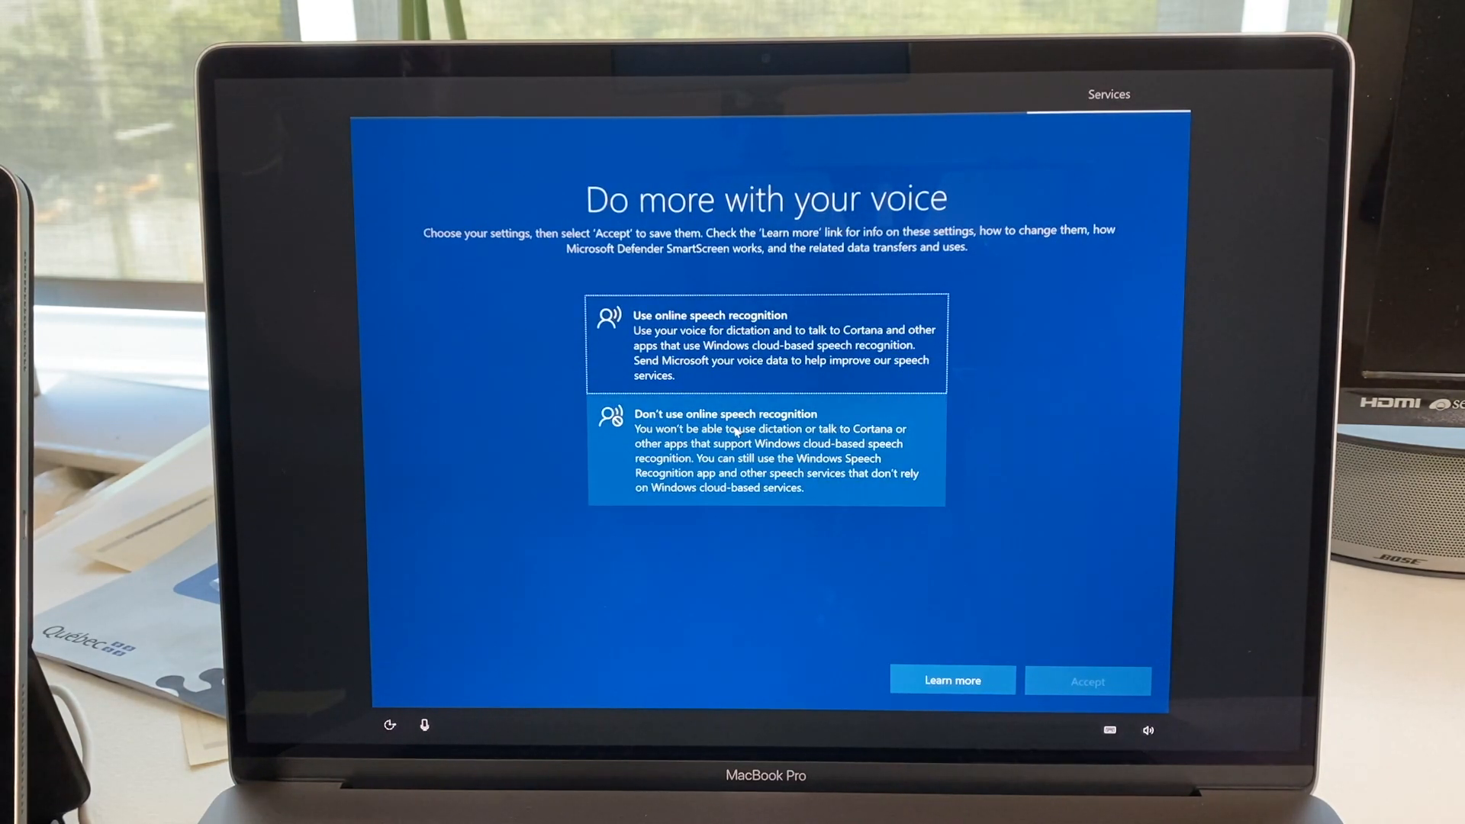
left_click(765, 452)
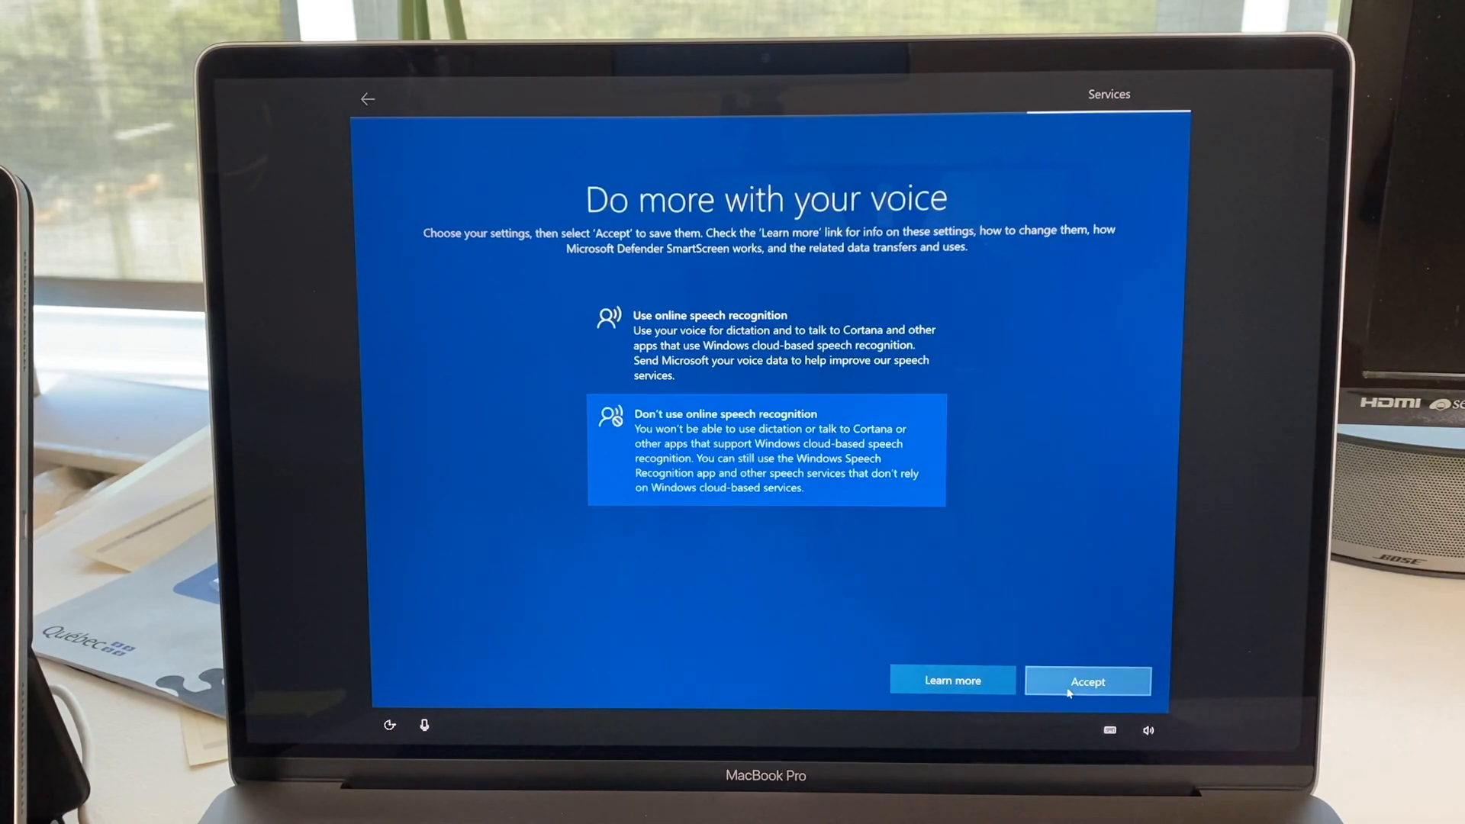
left_click(1086, 681)
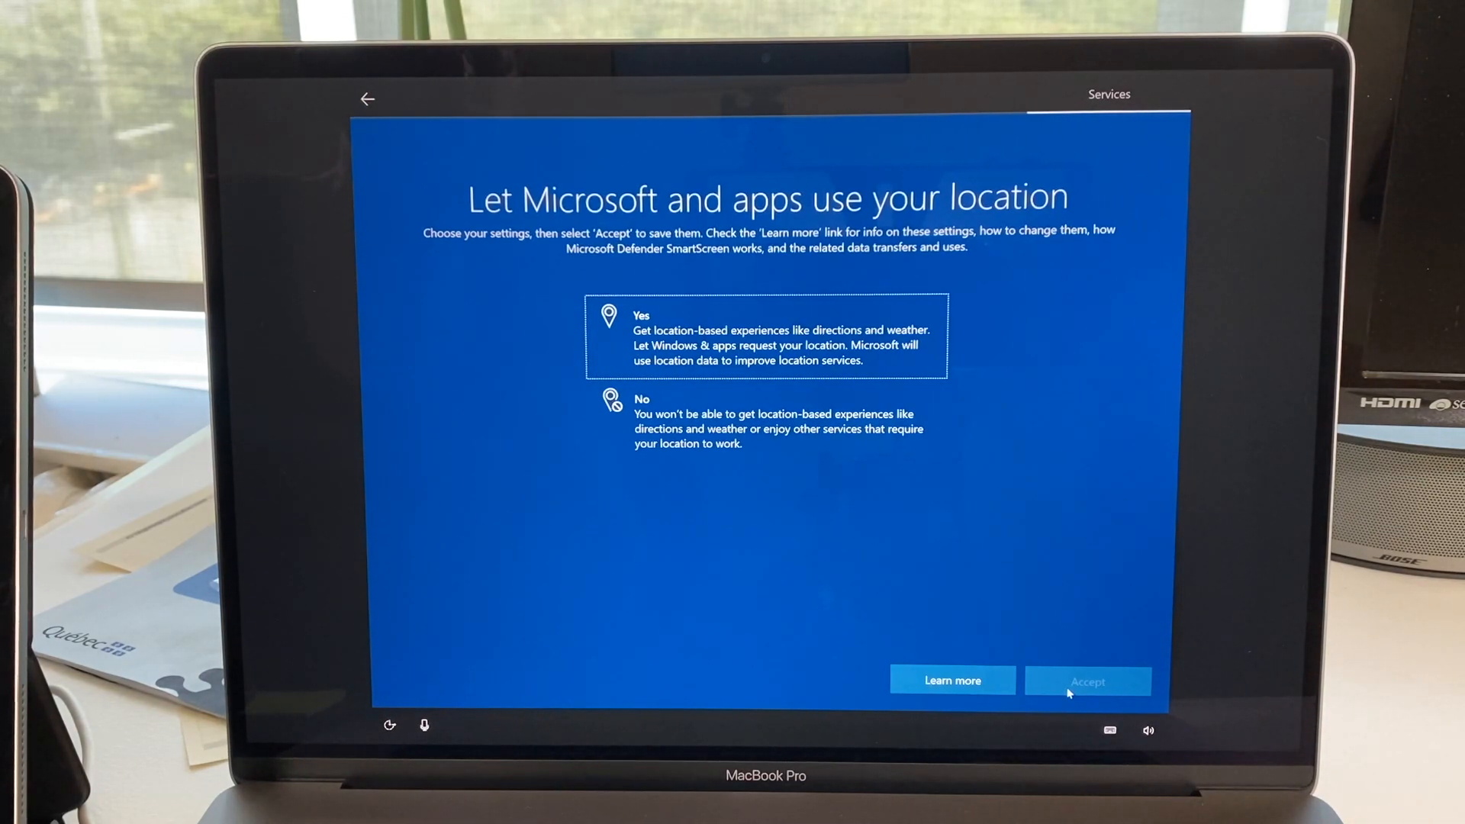
mouse_move(952, 457)
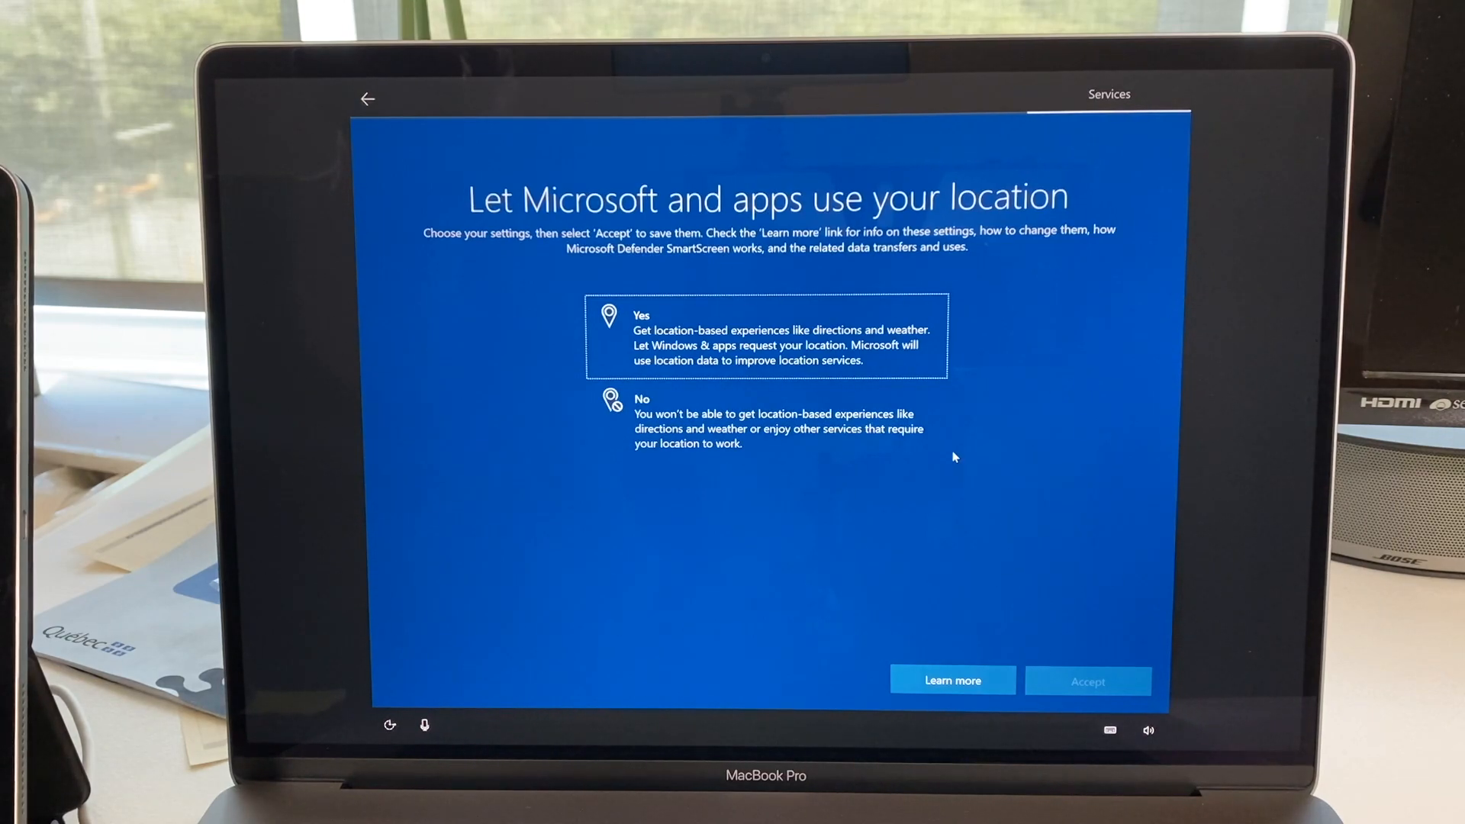
mouse_move(889, 644)
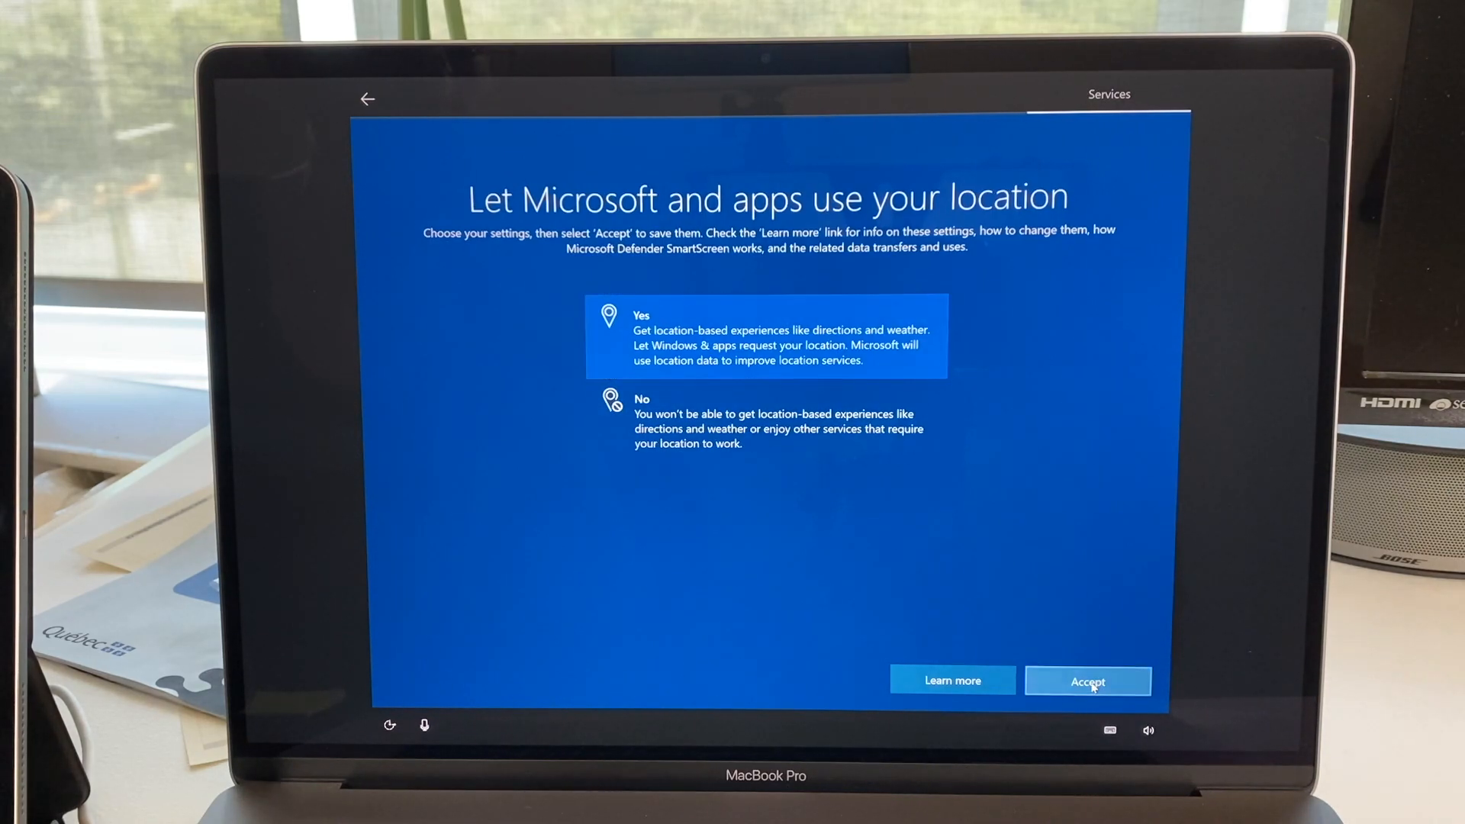
left_click(1086, 680)
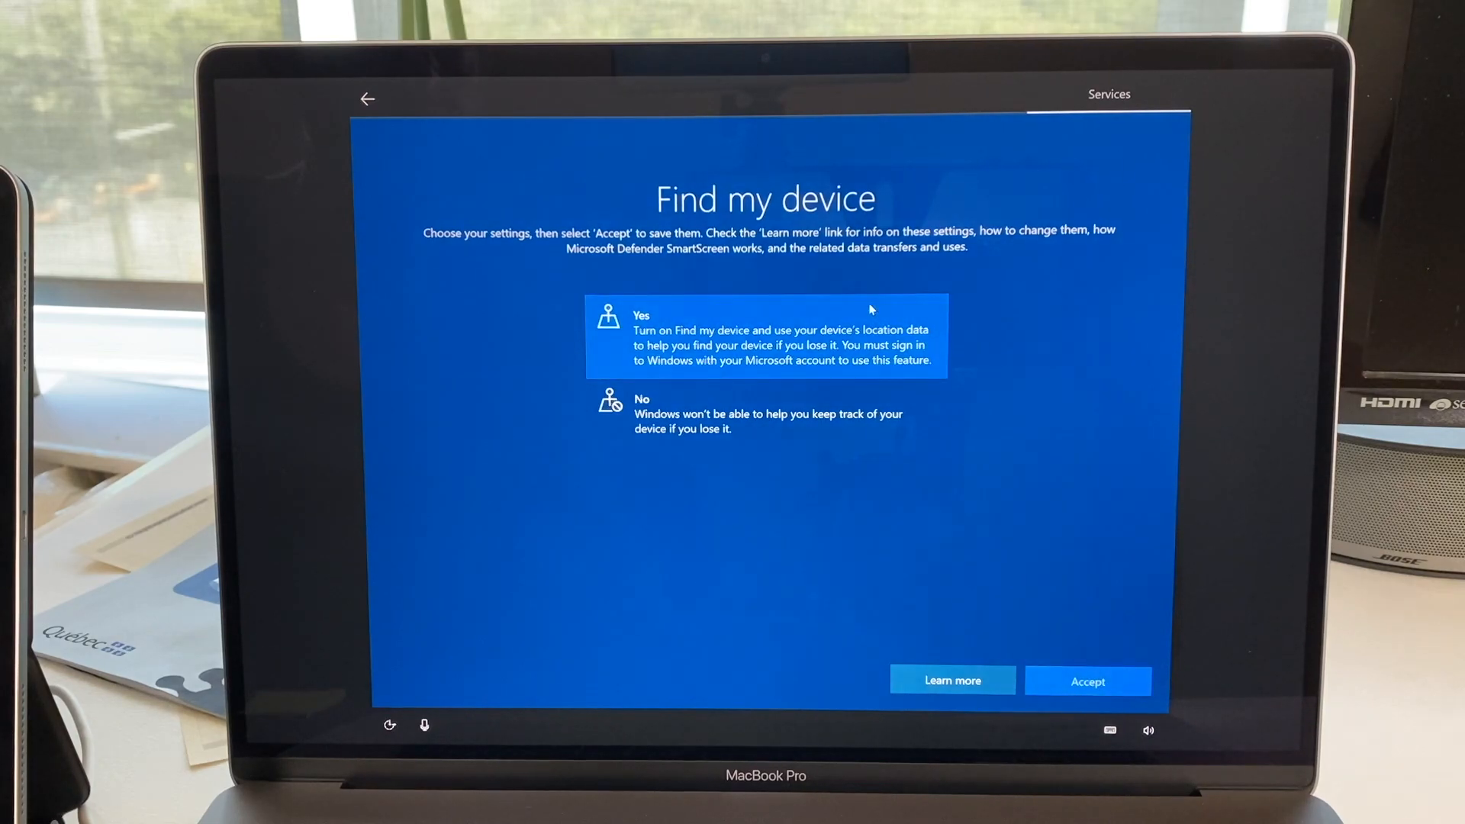
left_click(1086, 680)
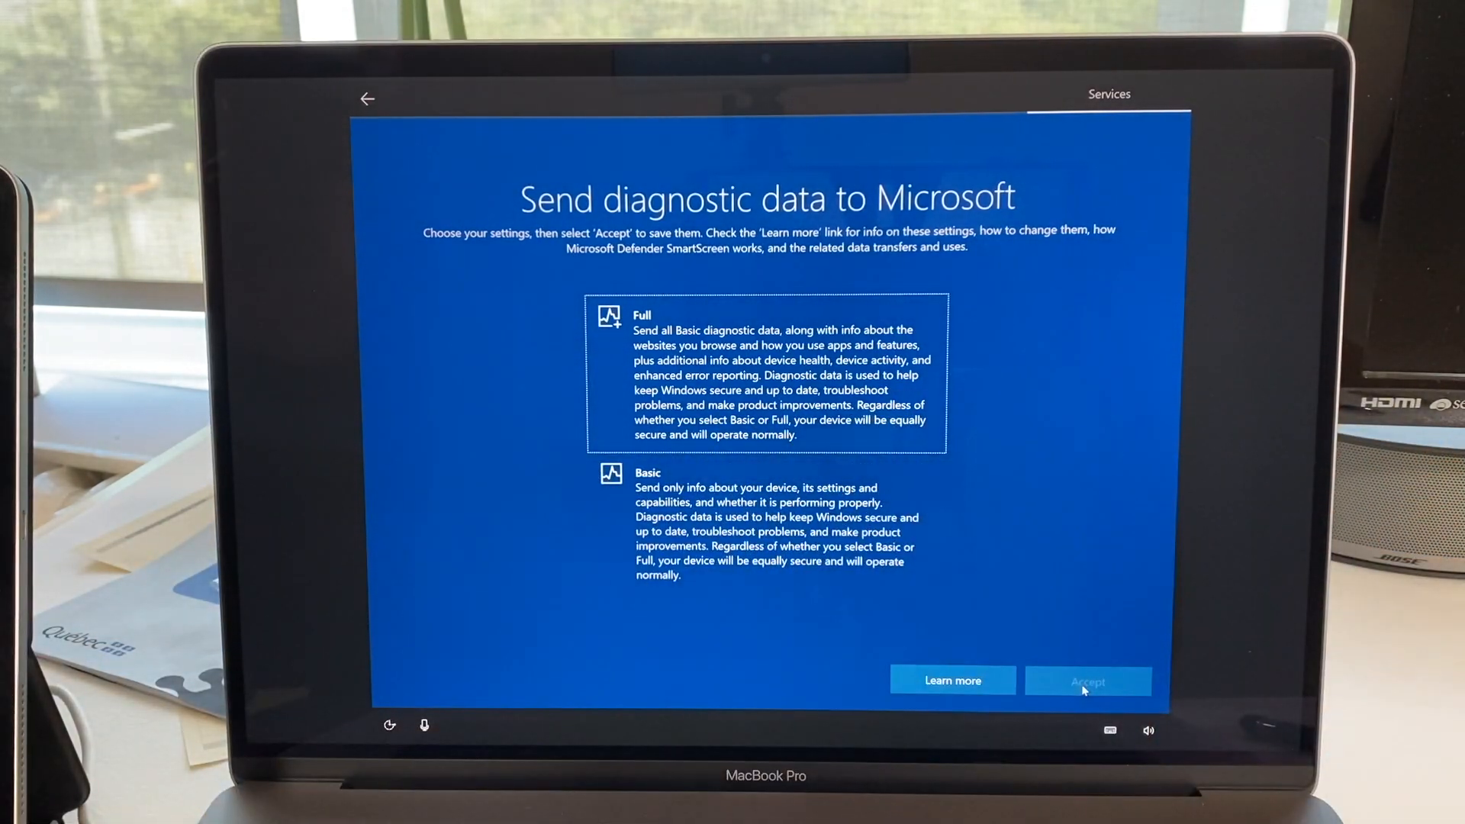
Send only basic diagnostic data and decline inking and typing data.
left_click(766, 523)
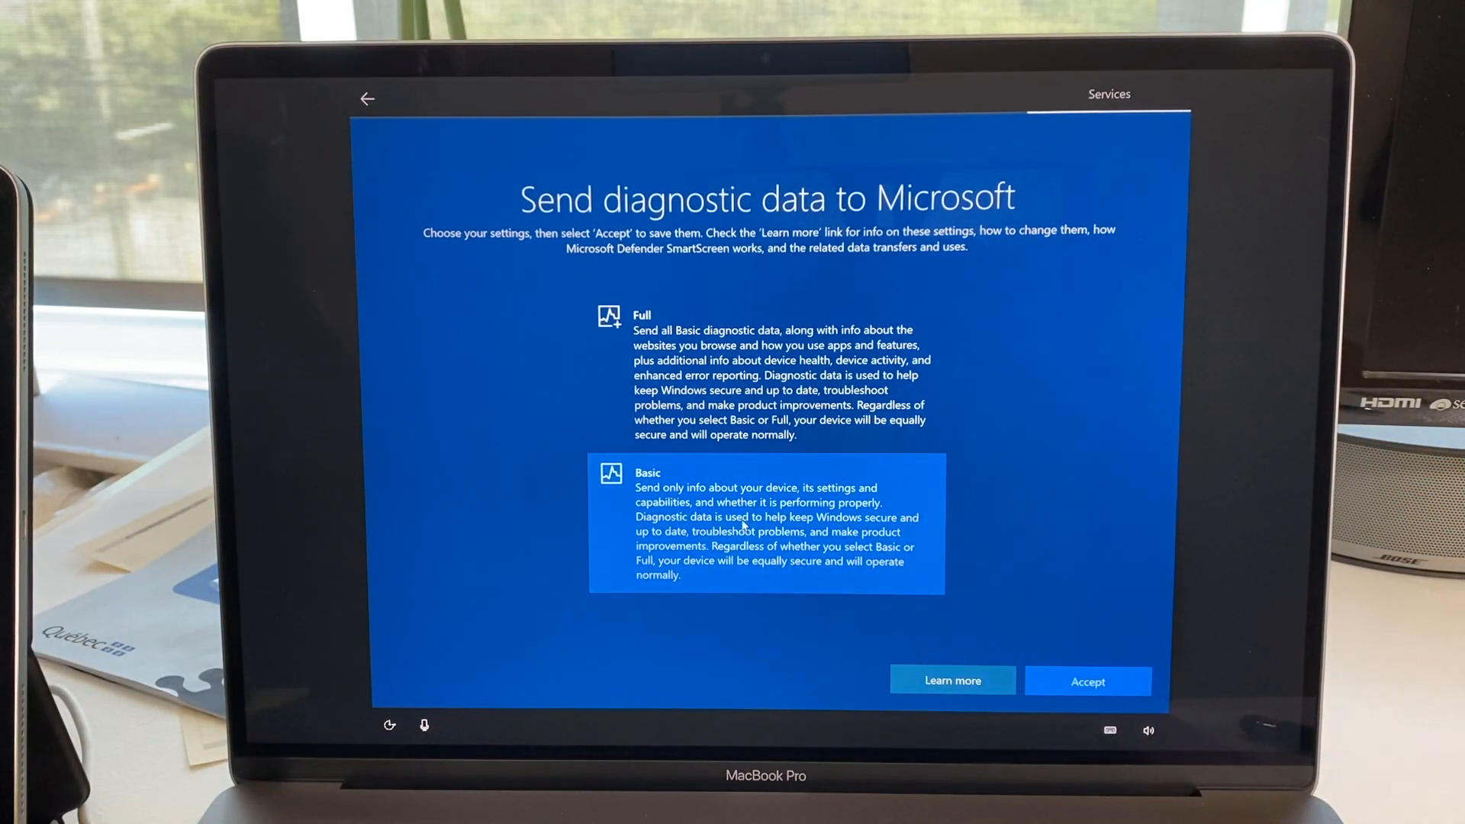
left_click(1087, 681)
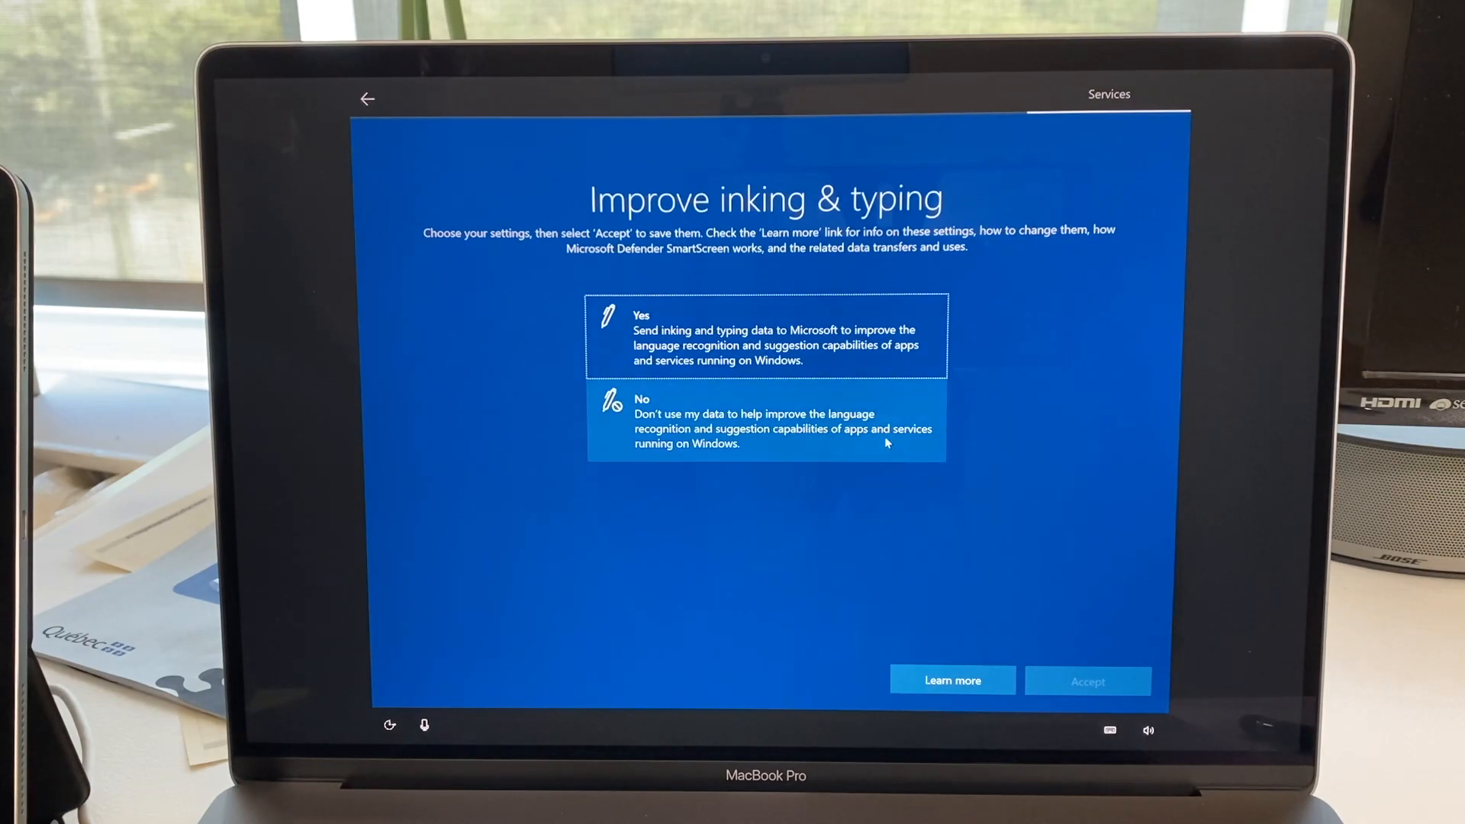
left_click(764, 422)
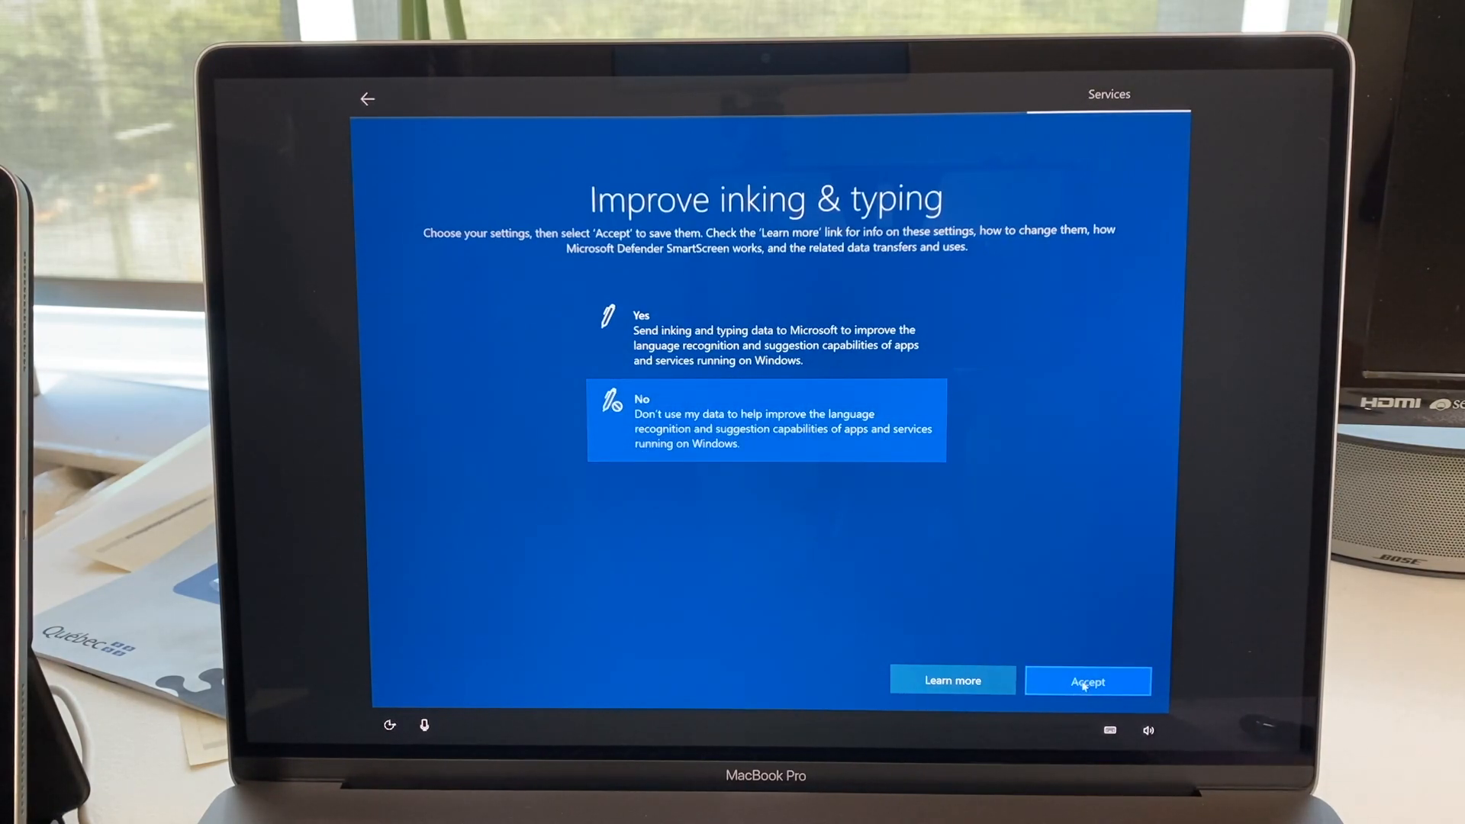
left_click(1086, 681)
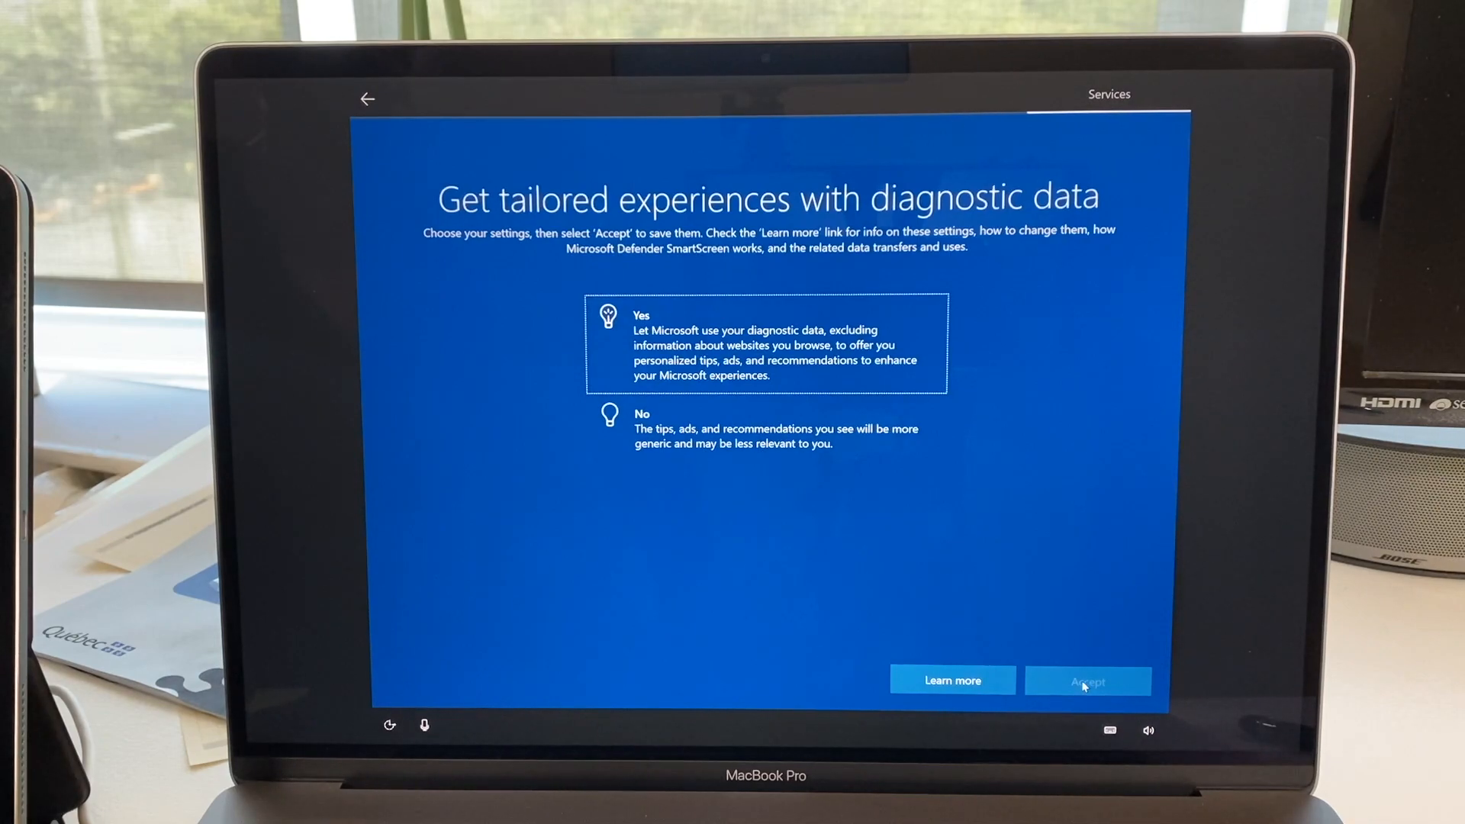
Decline tailored experiences and advertising ID use by apps.
left_click(764, 429)
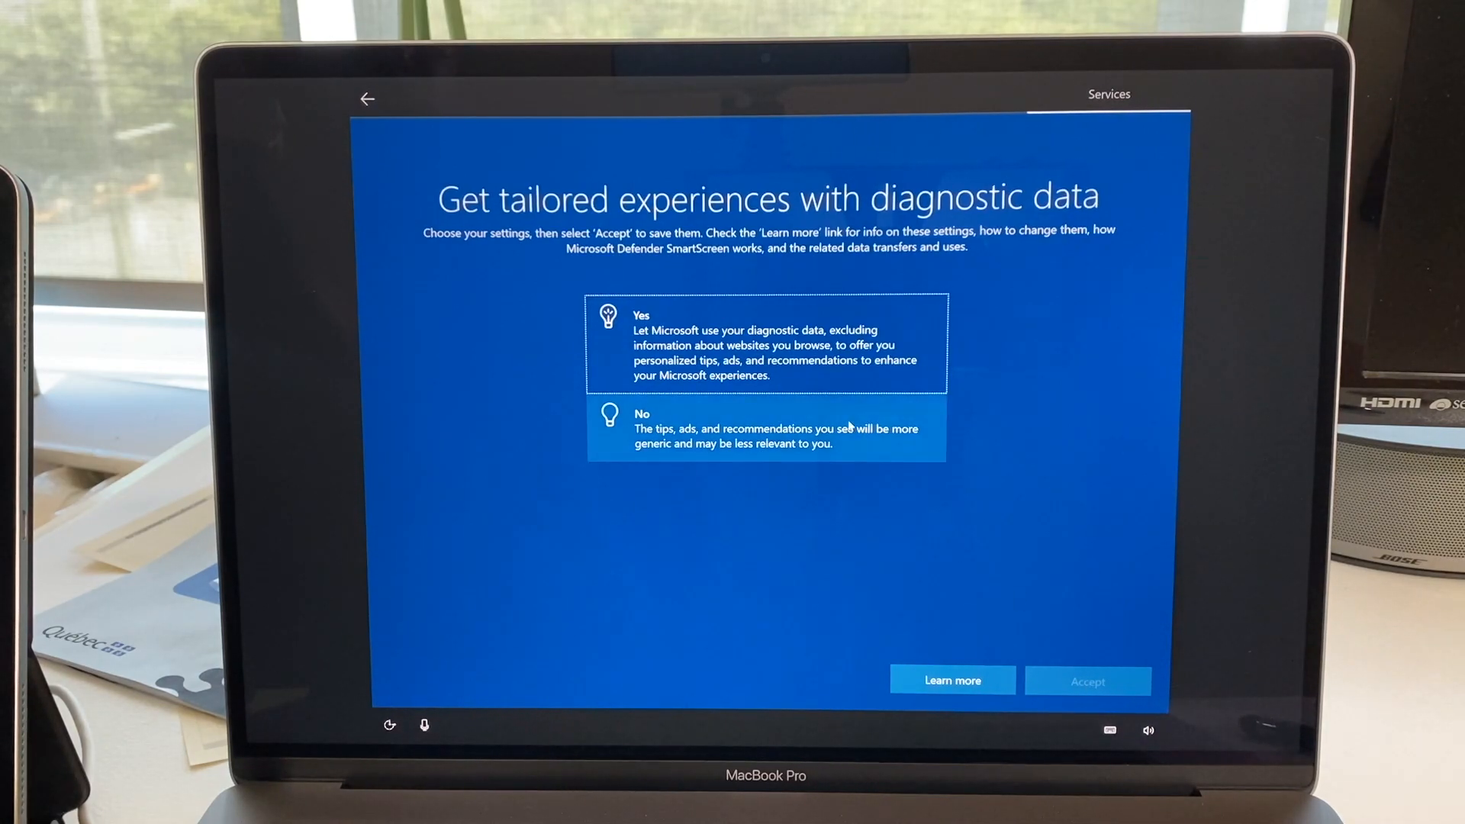
left_click(765, 428)
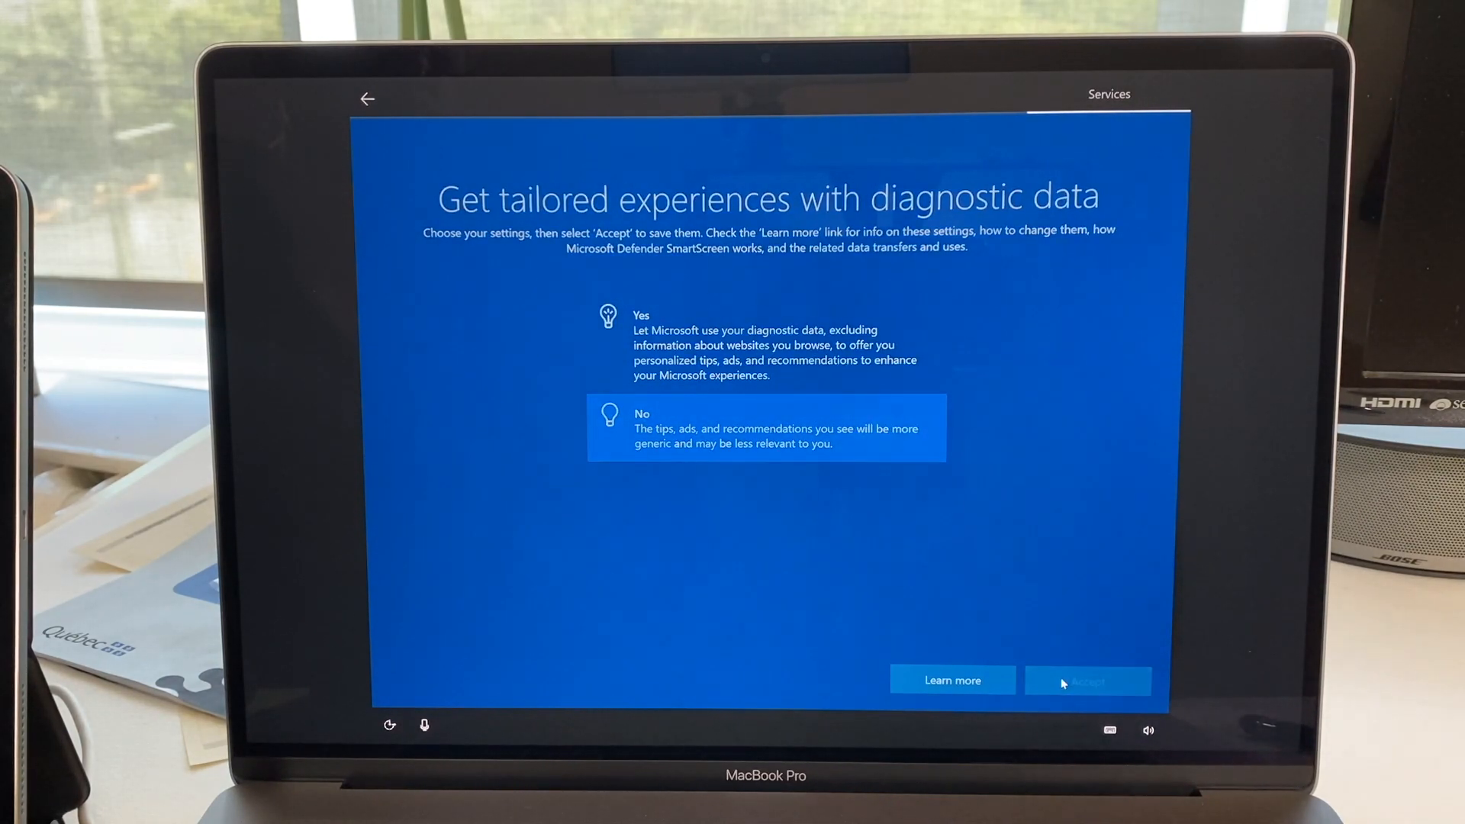
left_click(1087, 681)
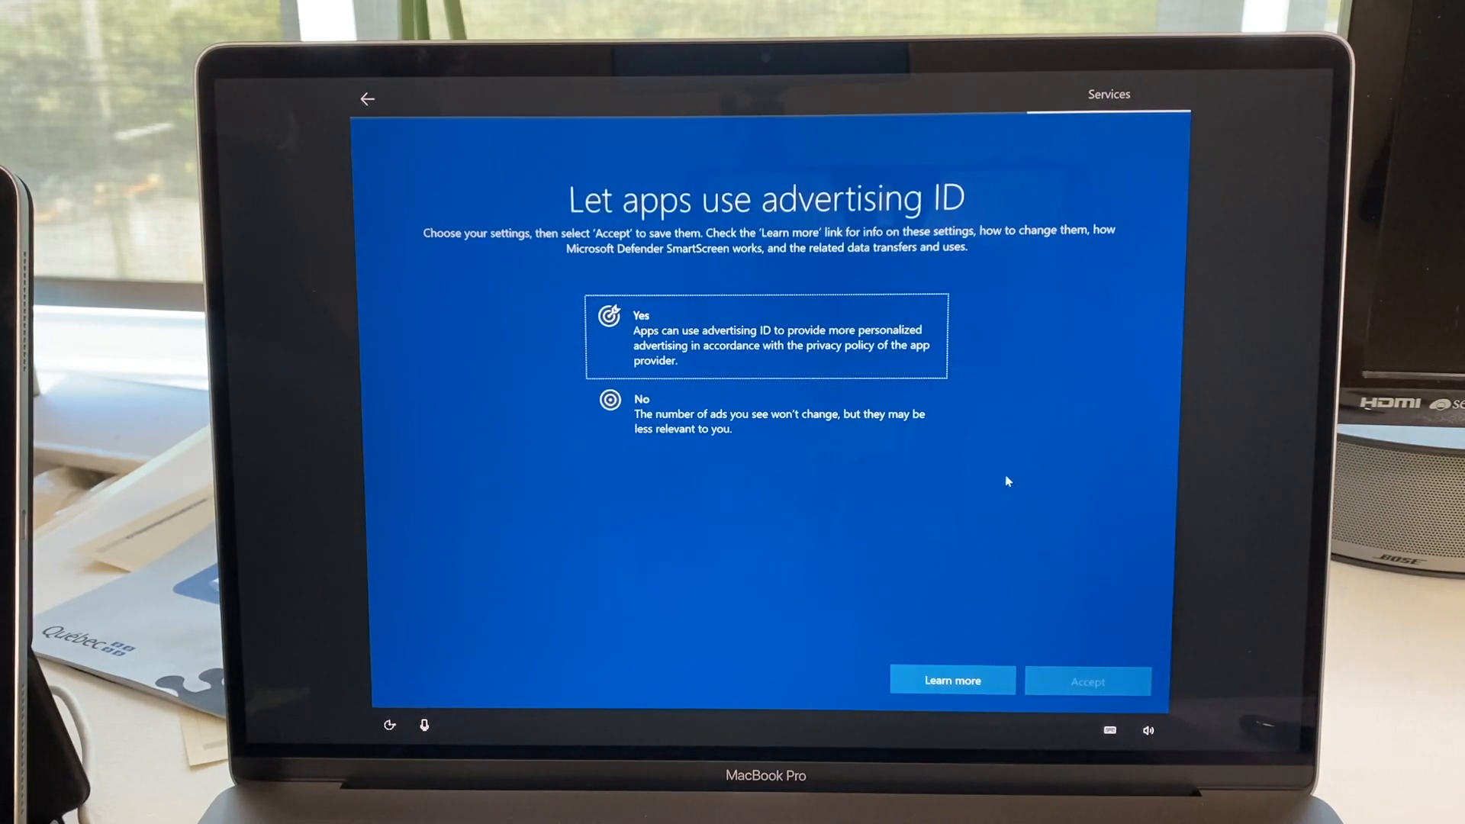
left_click(764, 413)
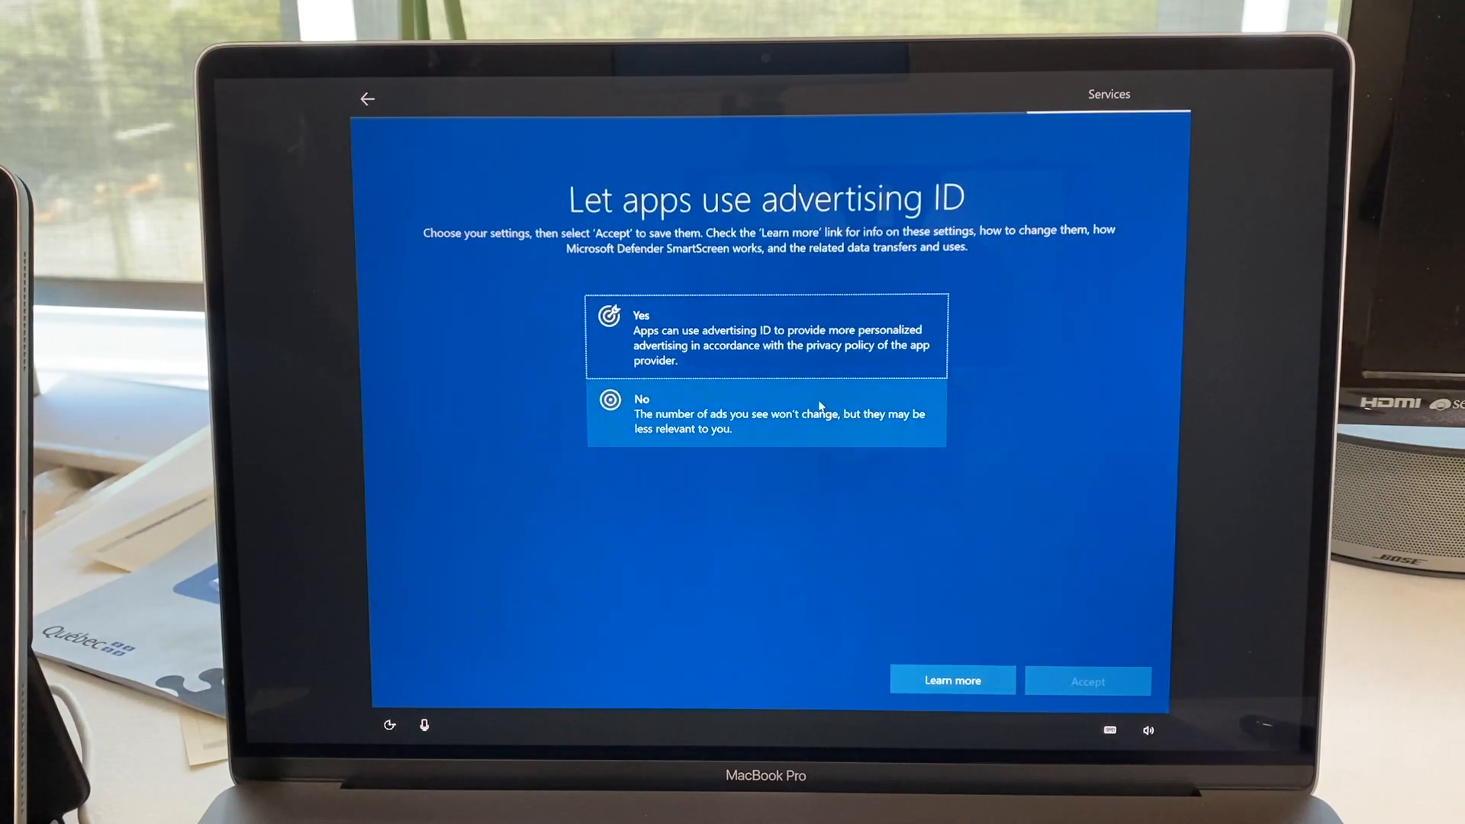
left_click(764, 414)
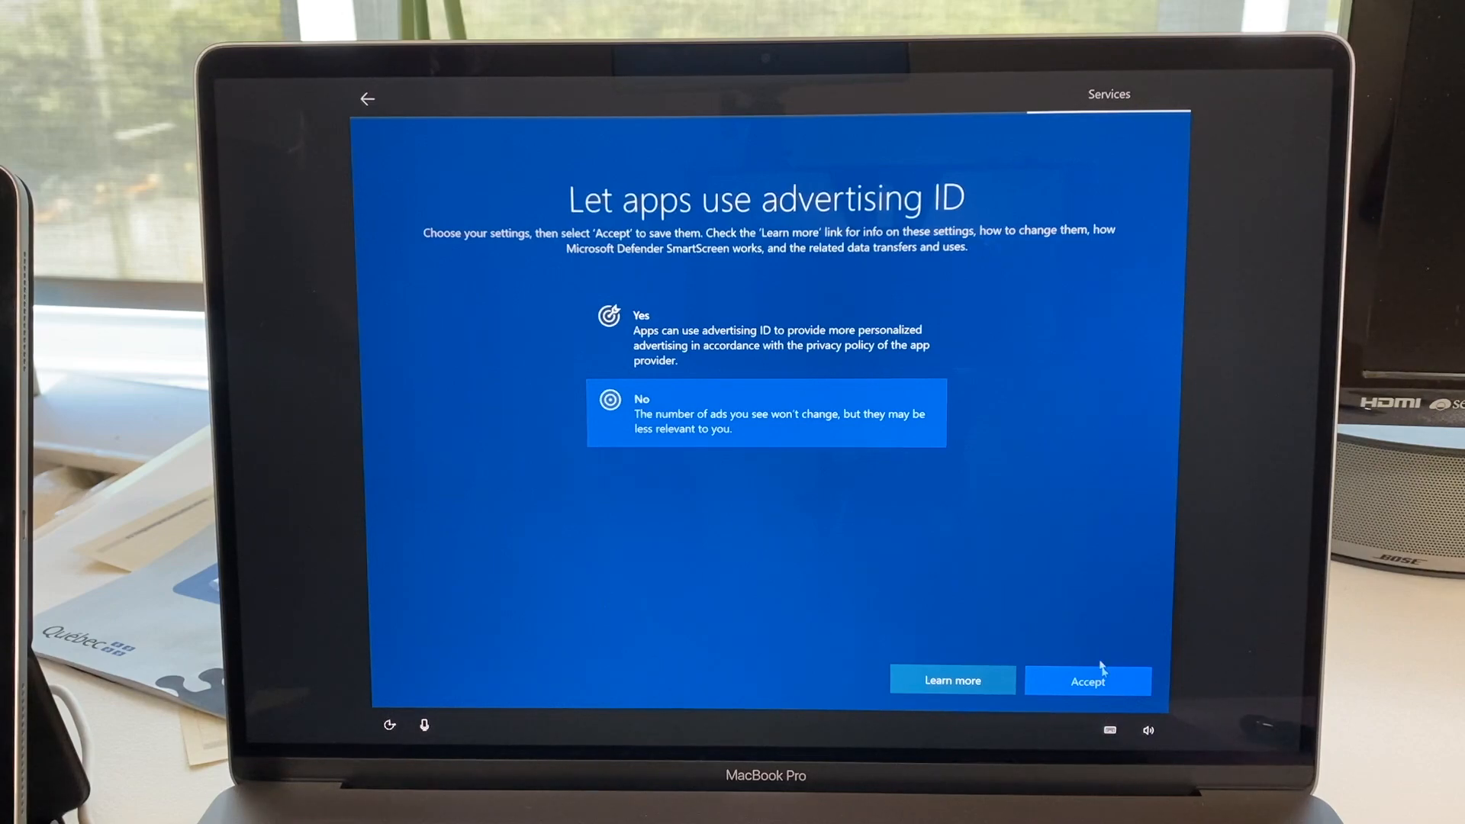
left_click(1087, 680)
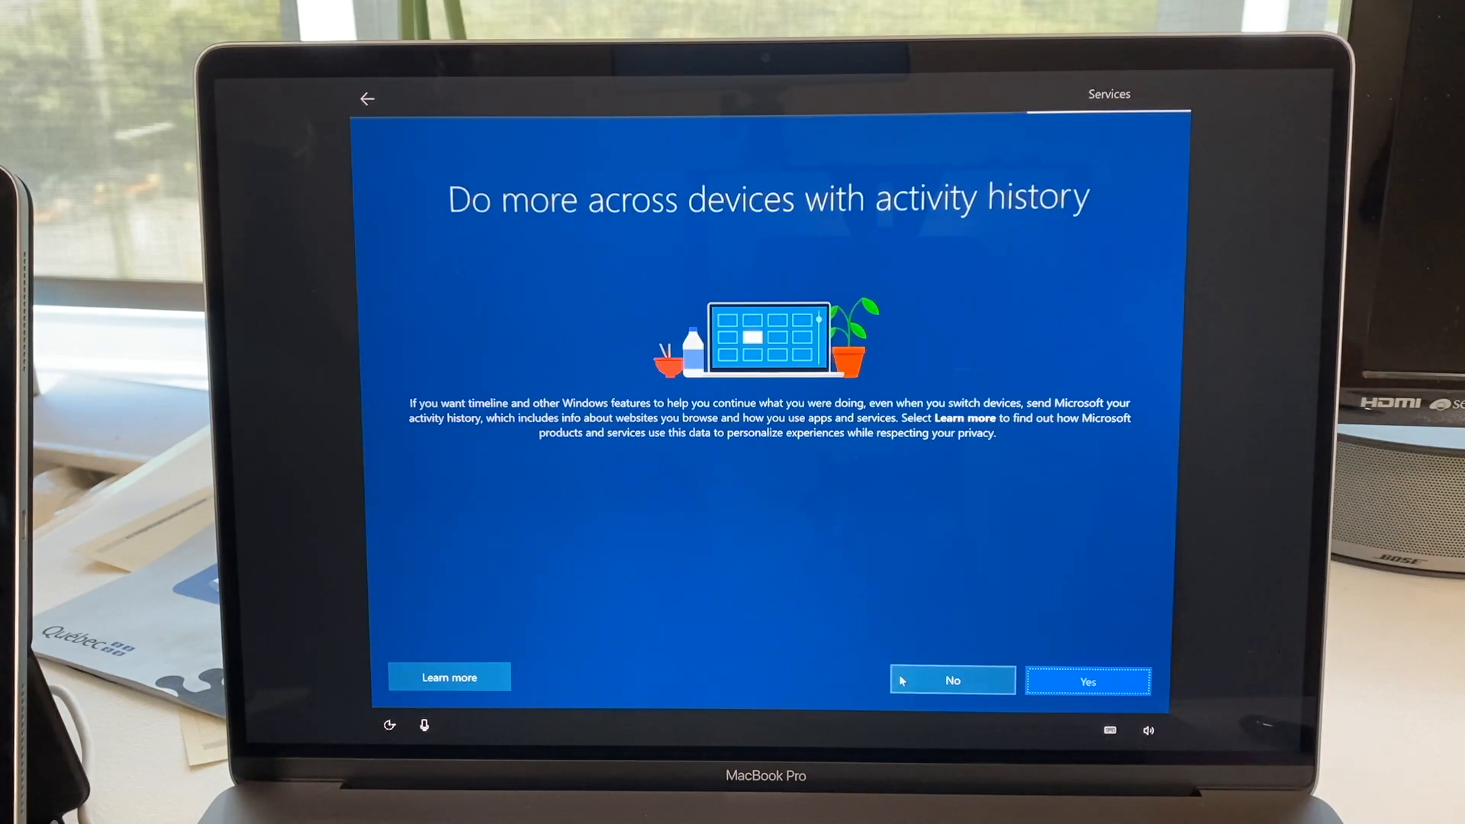
Answer No to sending activity history and let setup finish to the desktop.
left_click(952, 680)
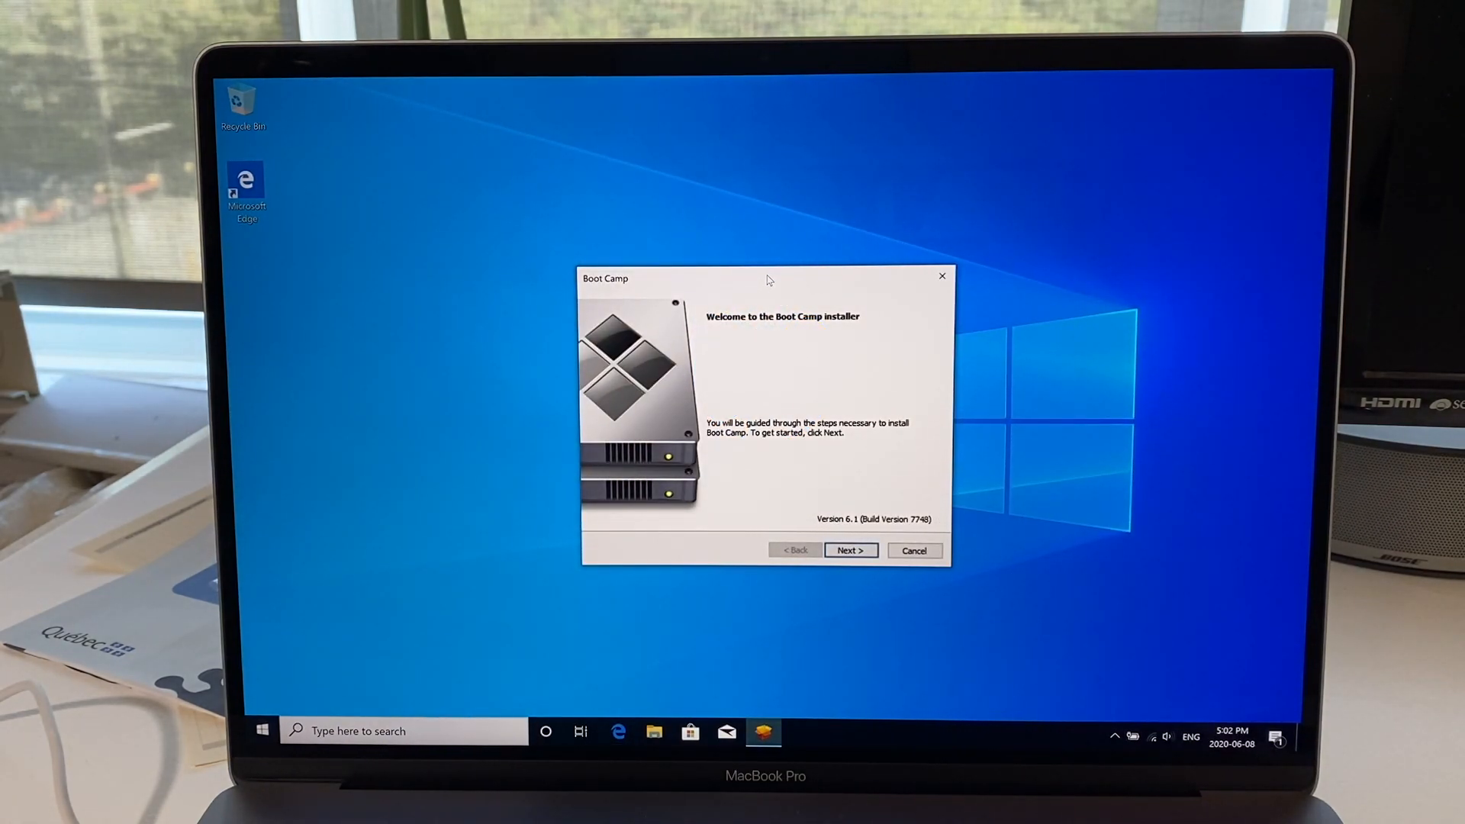
mouse_move(766, 293)
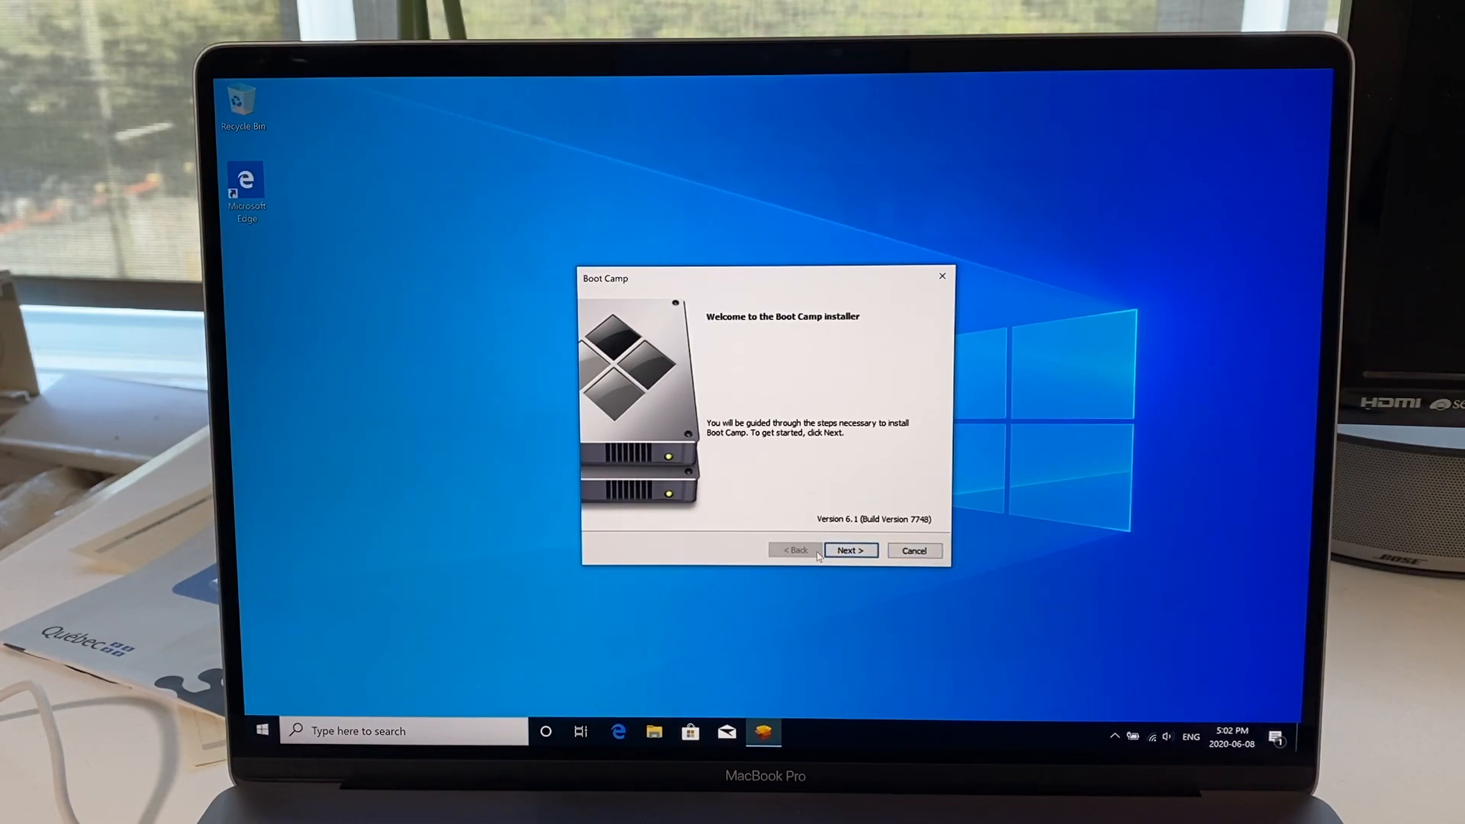
Accept the Apple license terms and start the Boot Camp installation.
left_click(850, 551)
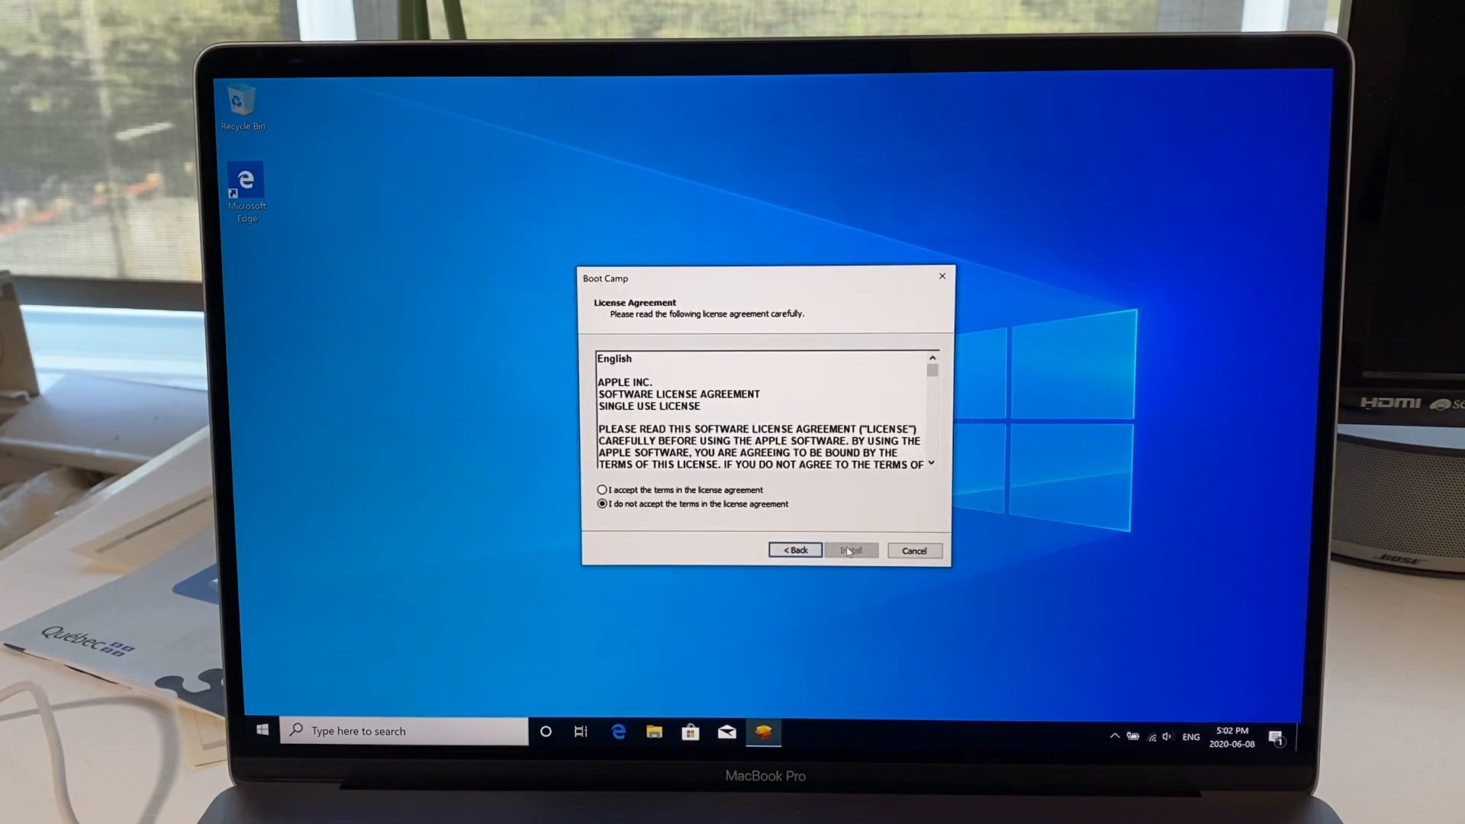
left_click(603, 490)
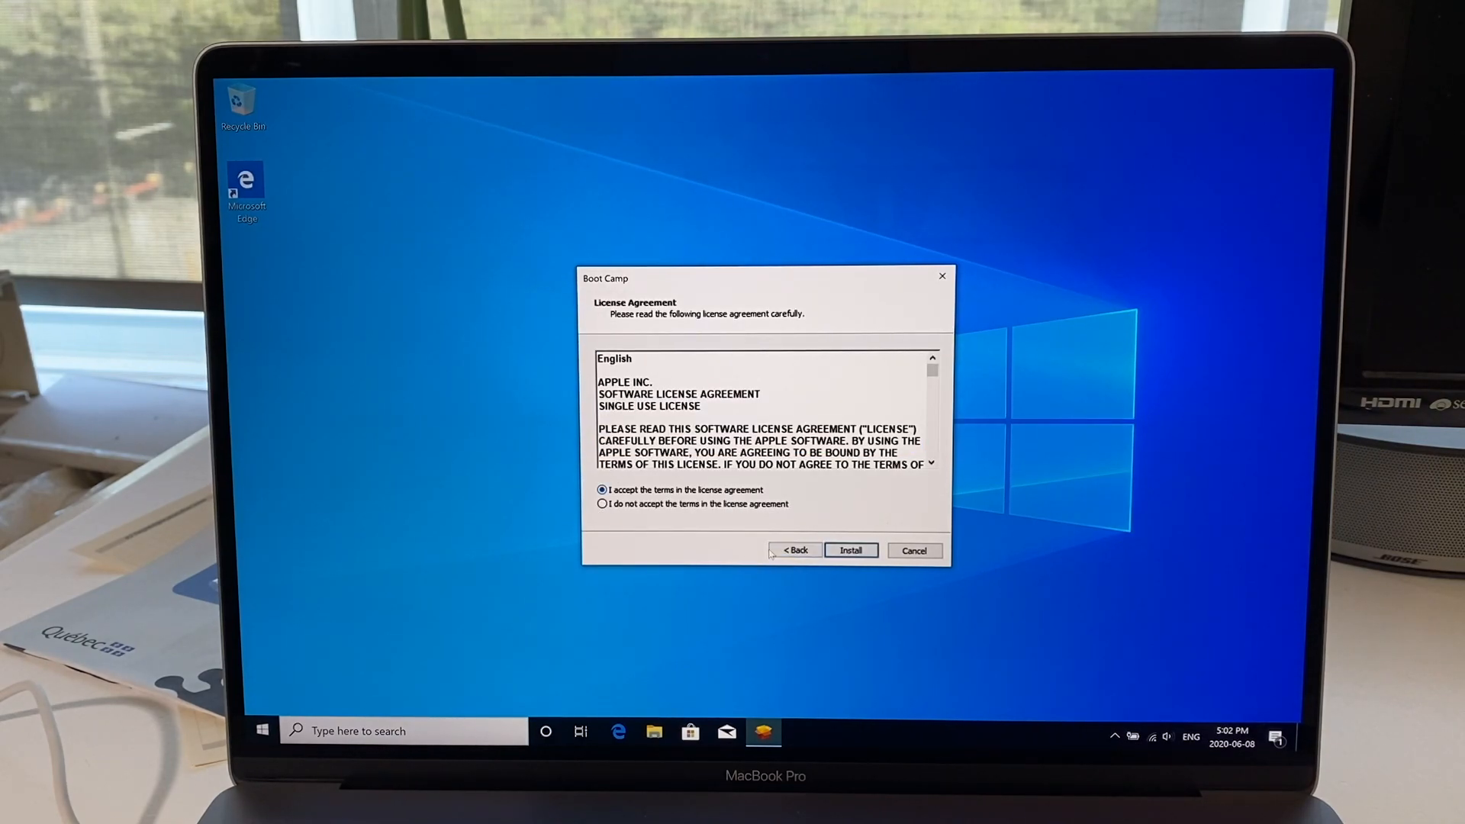
left_click(850, 551)
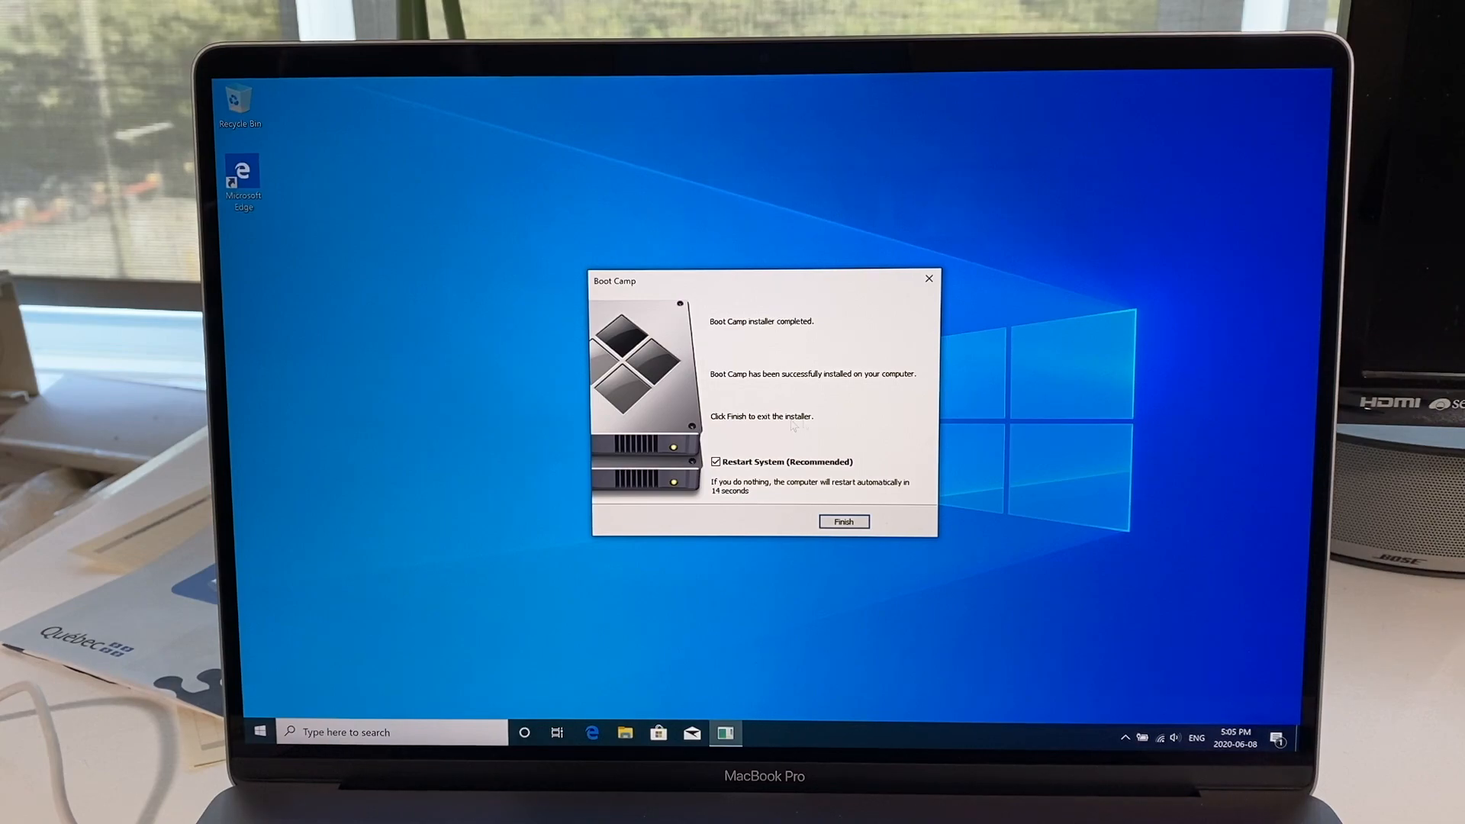
mouse_move(759, 493)
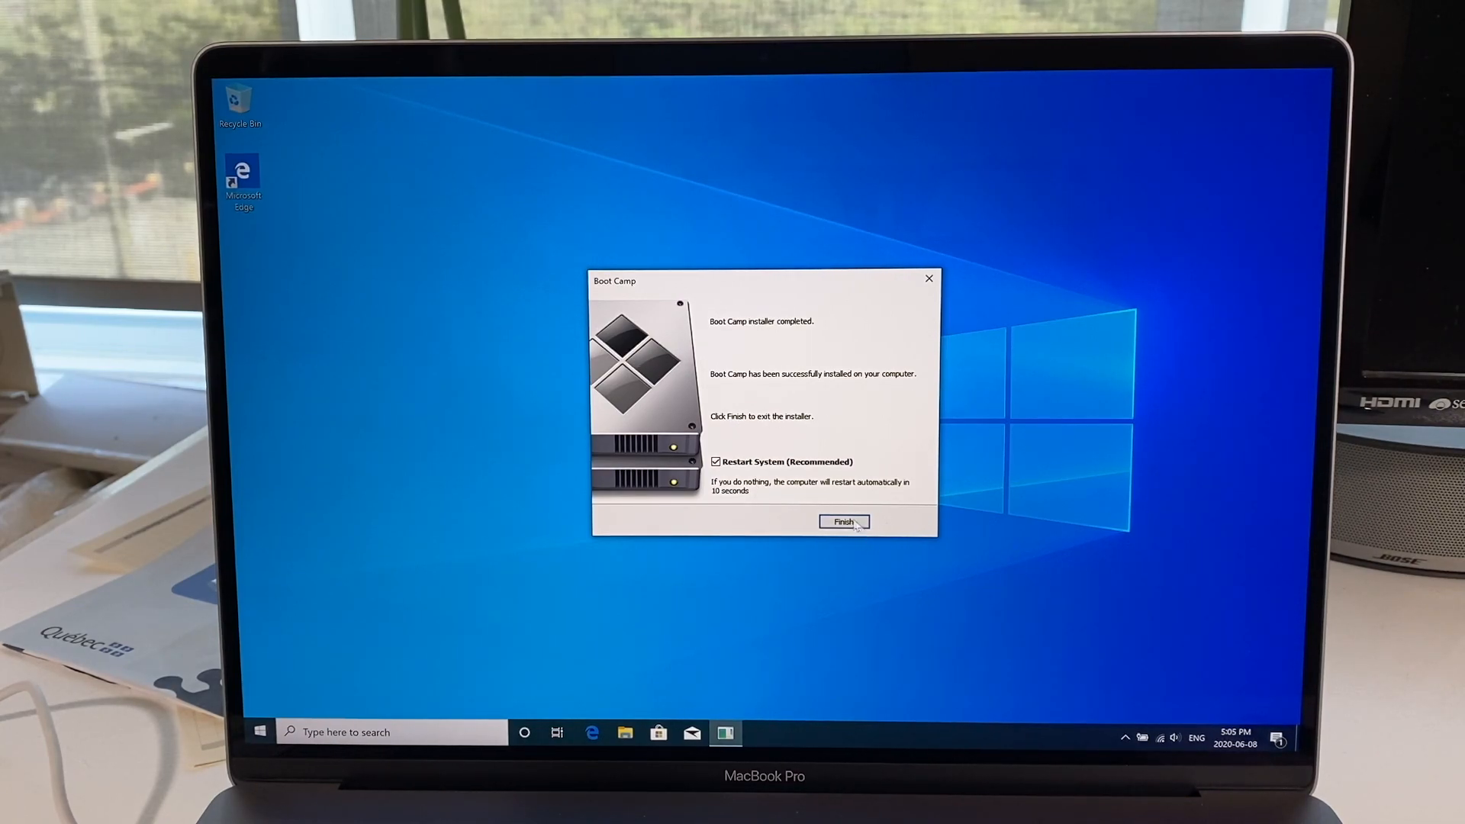
Finish the Boot Camp installer with Restart System left checked.
left_click(843, 522)
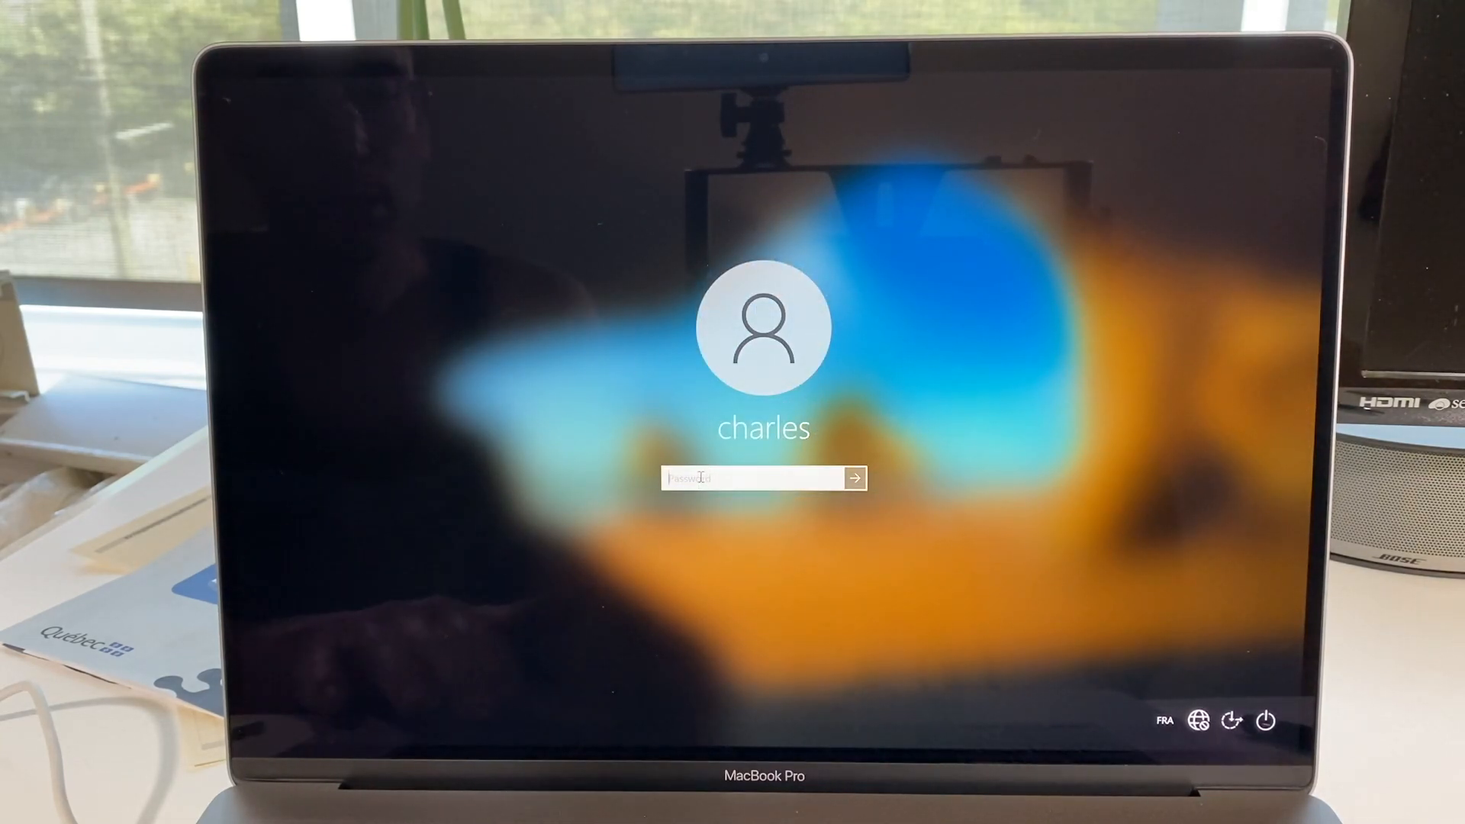
Sign in to the Windows account with its password.
type("password")
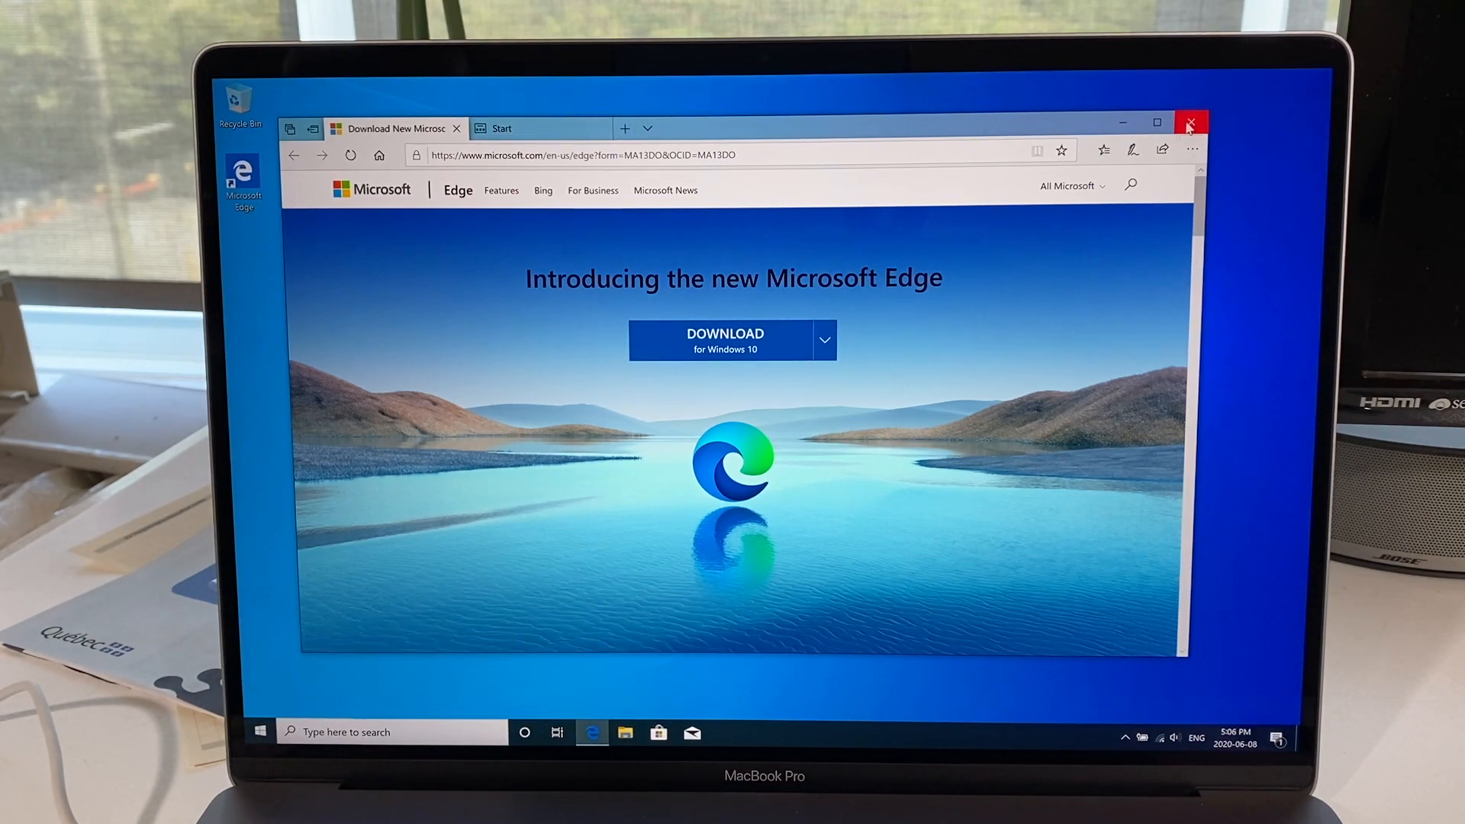
Close Microsoft Edge with all its tabs, returning to the empty desktop.
left_click(1190, 122)
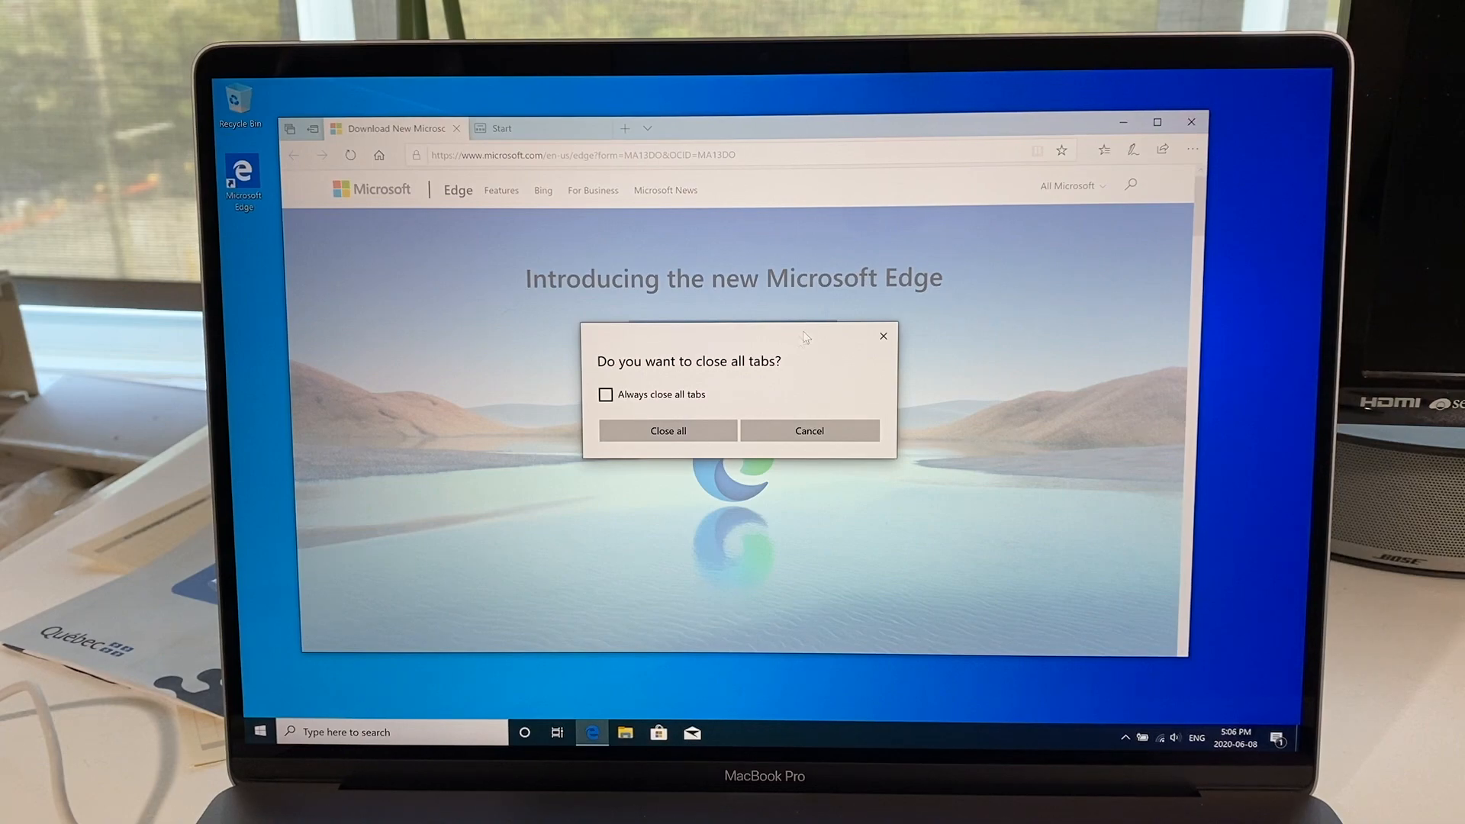
left_click(667, 431)
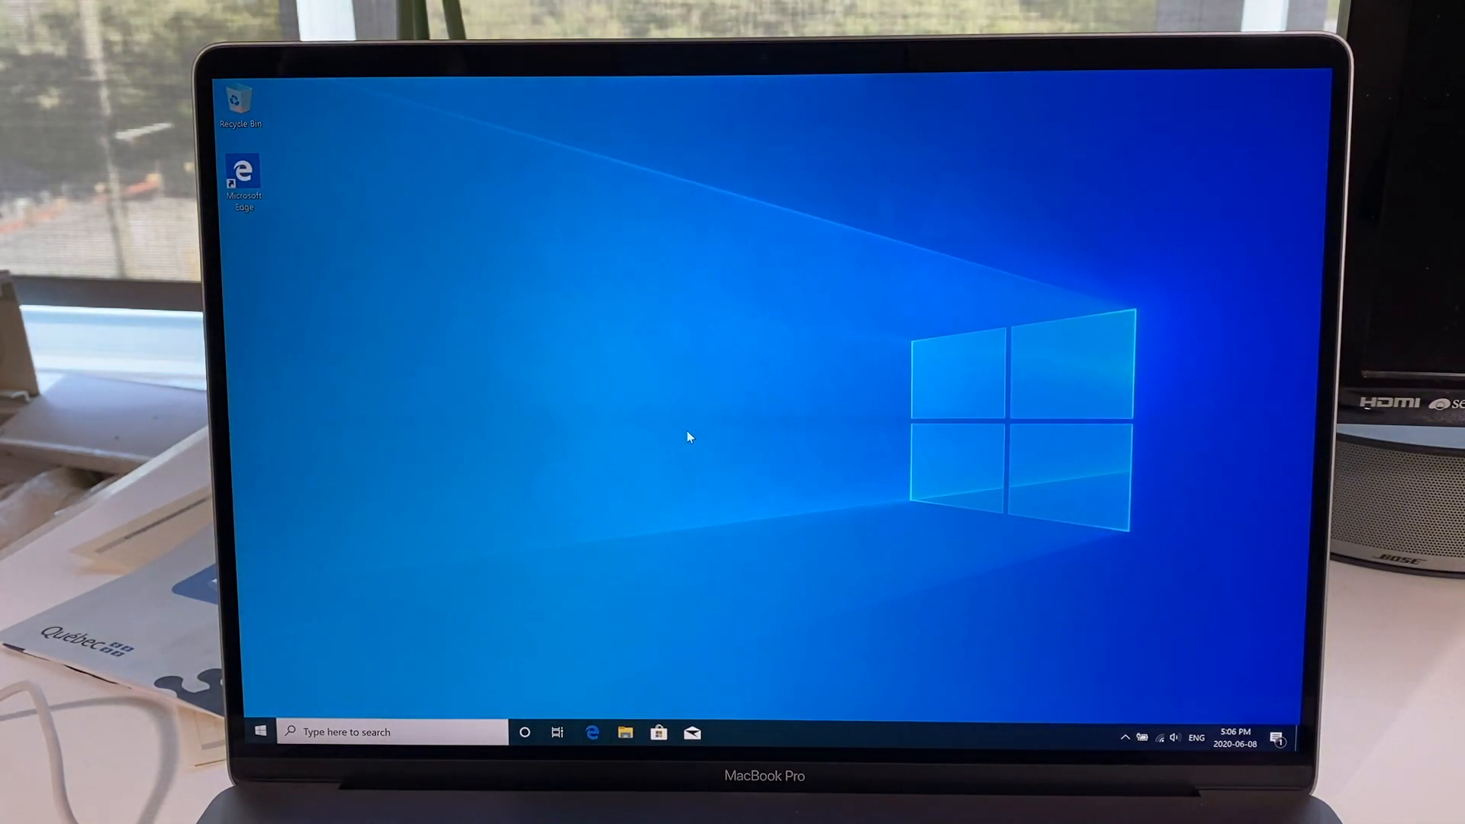
mouse_move(1077, 713)
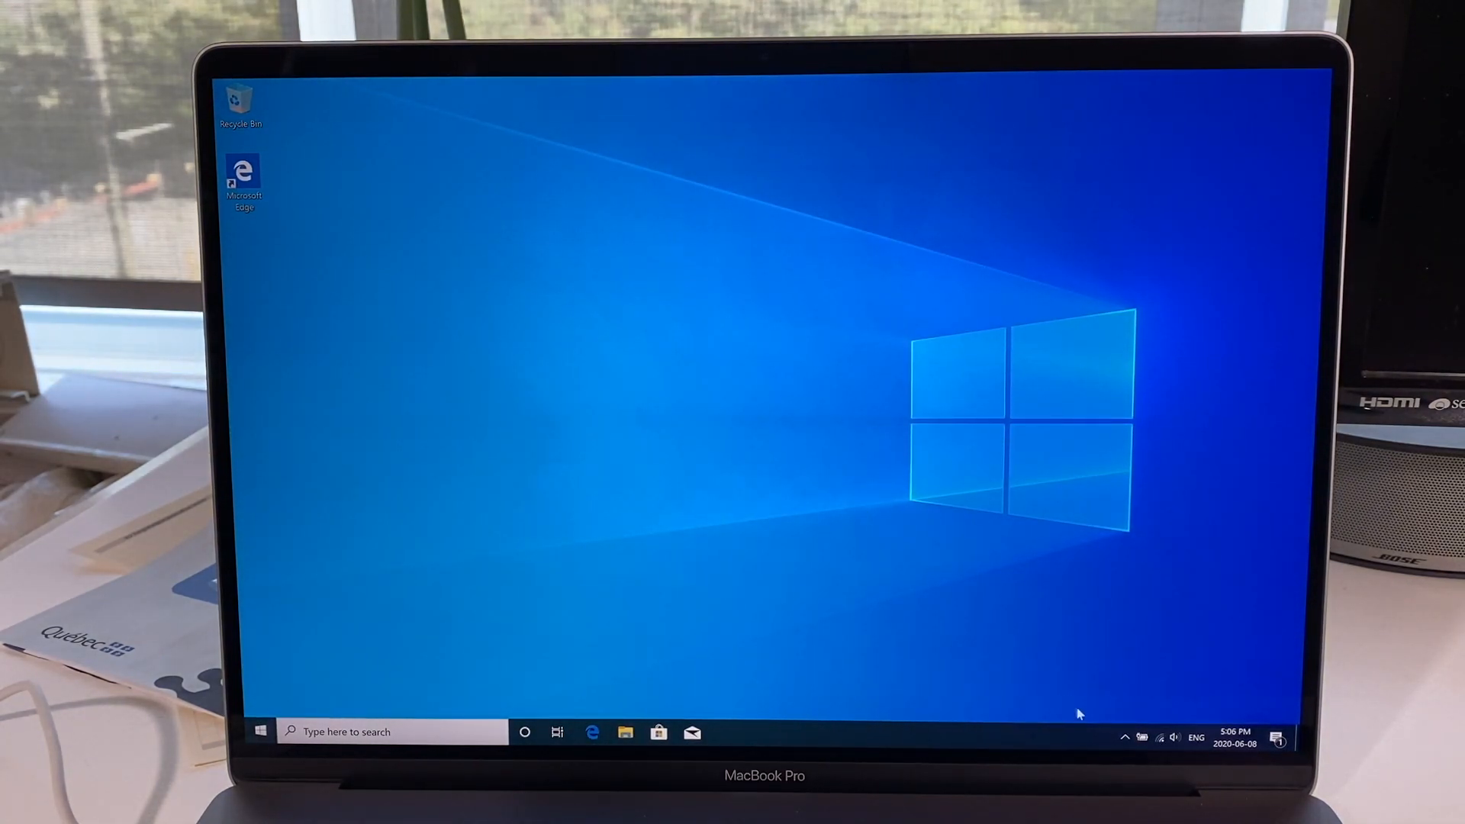
mouse_move(1119, 739)
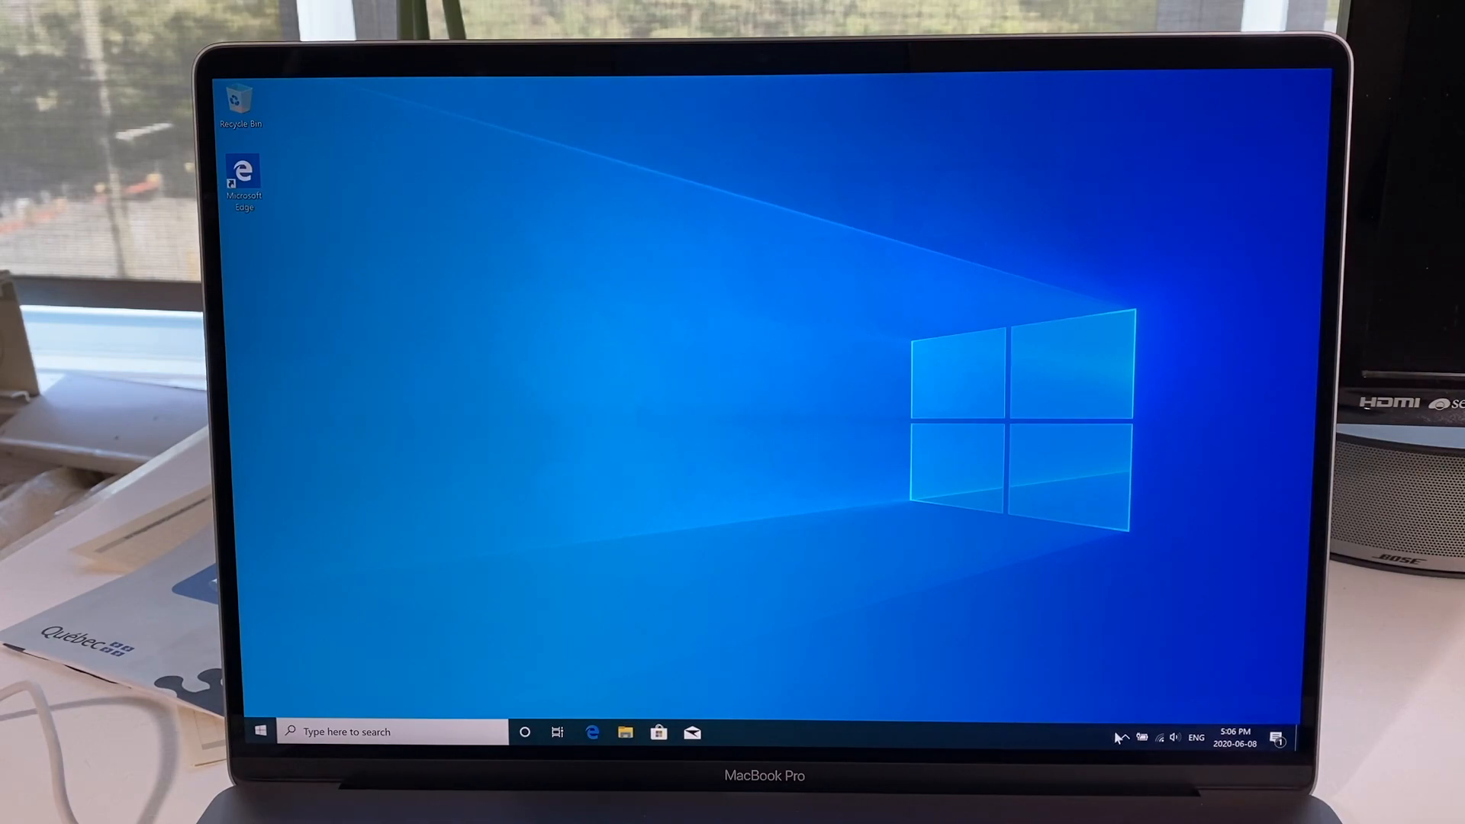
Reveal the hidden system tray icons, including Boot Camp.
left_click(1122, 738)
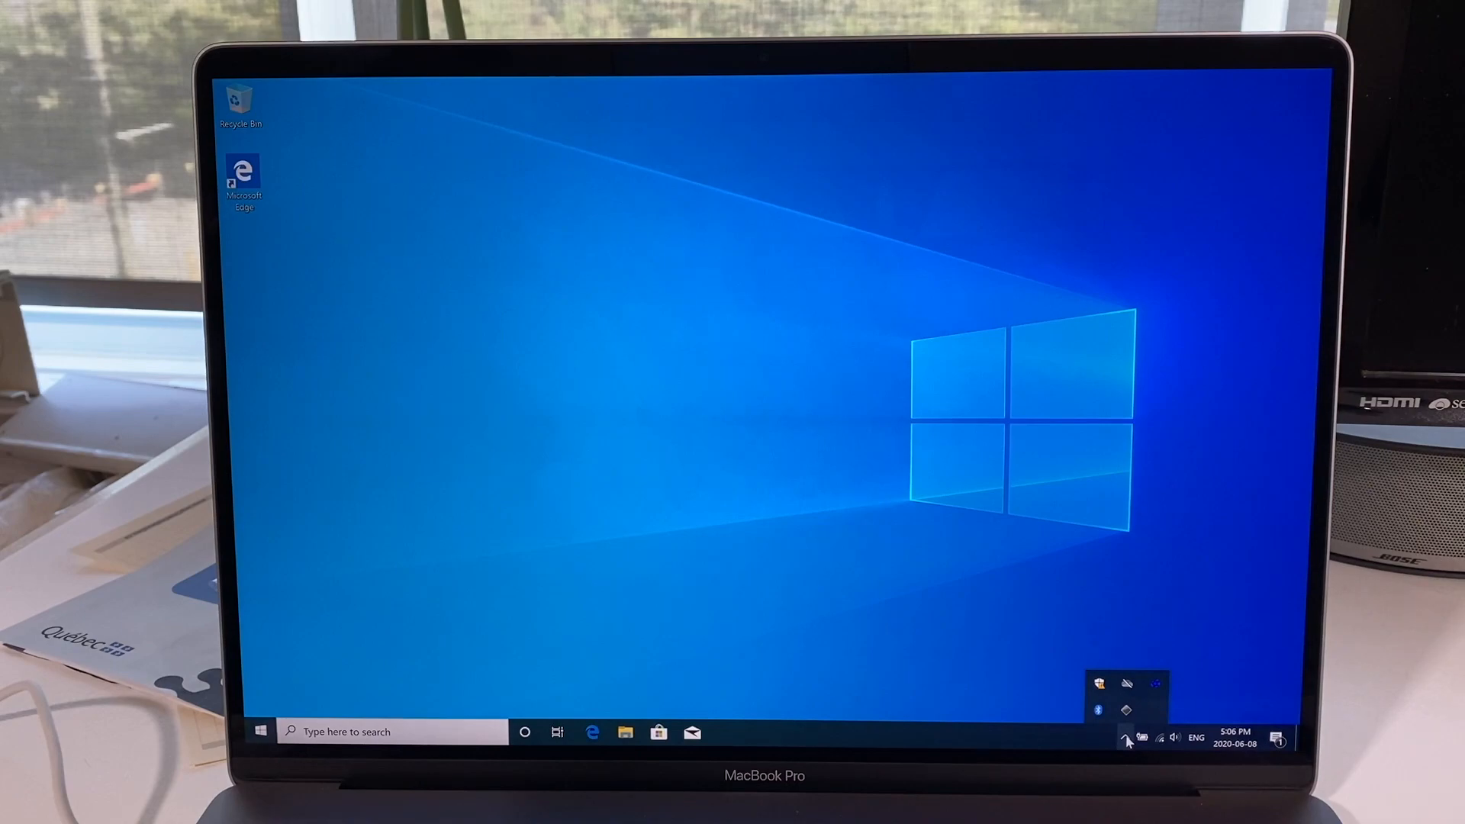
mouse_move(1126, 713)
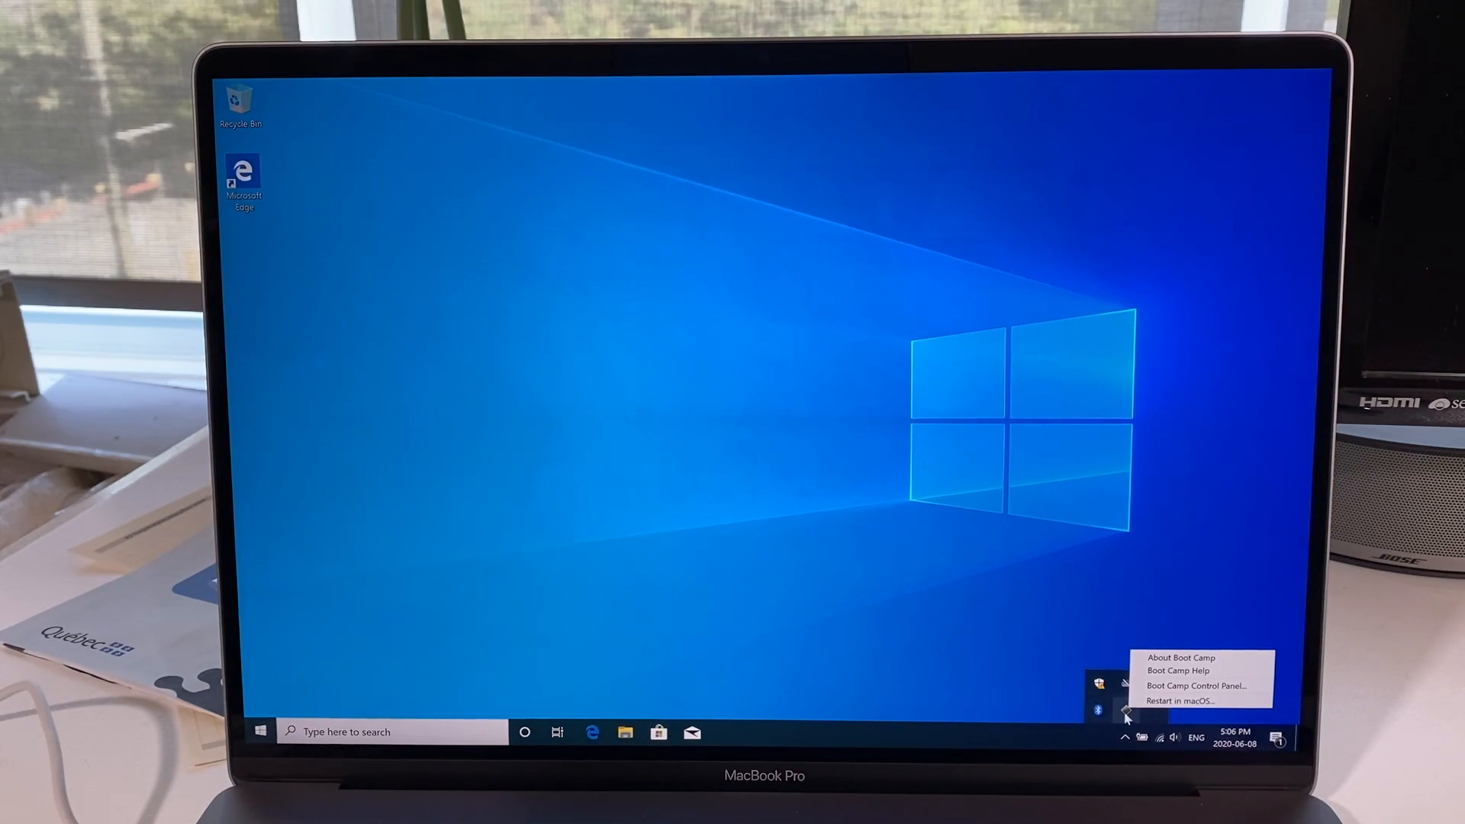
mouse_move(1180, 702)
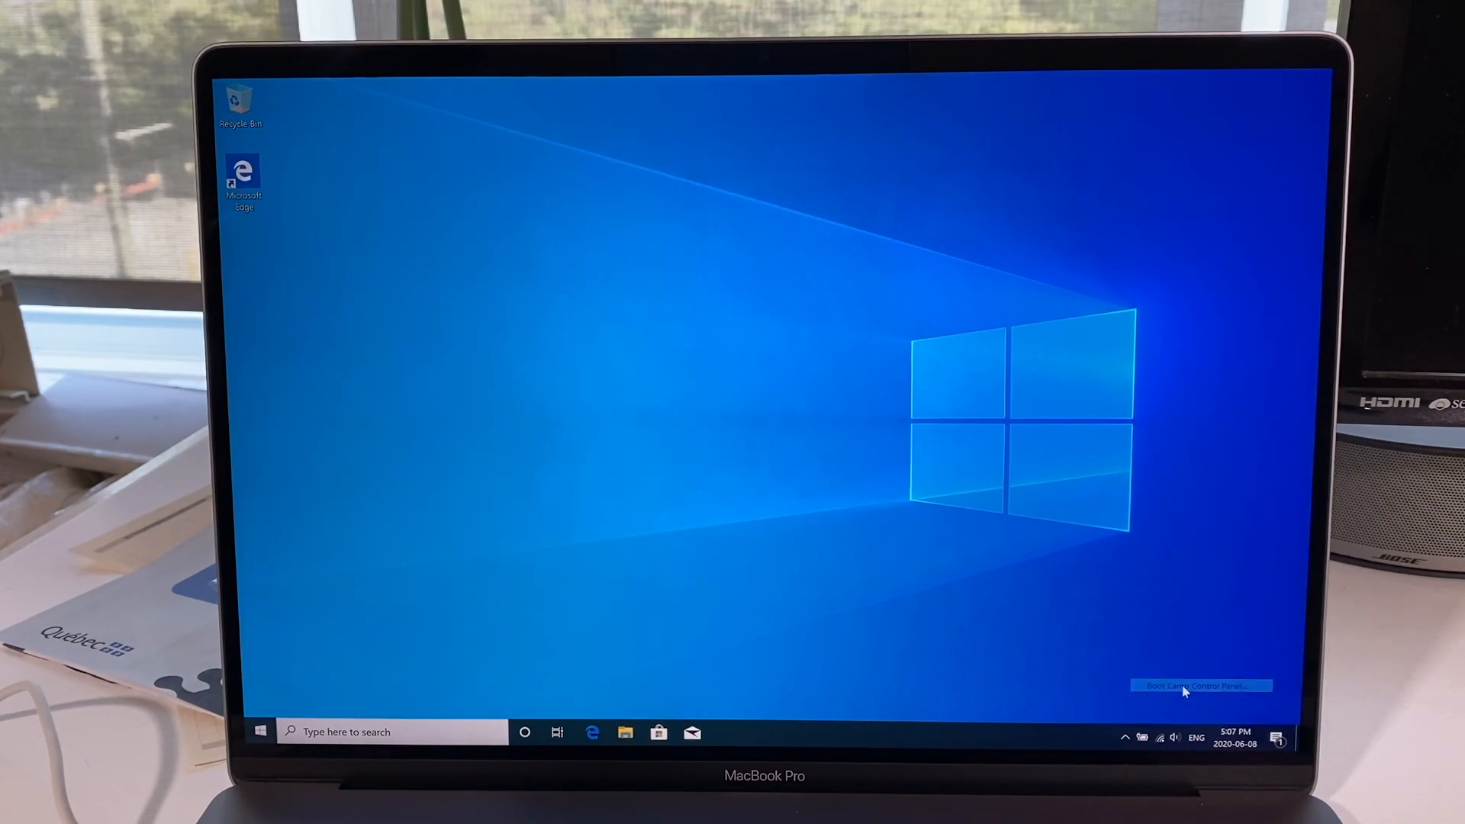
In Boot Camp Control Panel, set macOS on disk Mac as the startup disk and apply.
left_click(1201, 685)
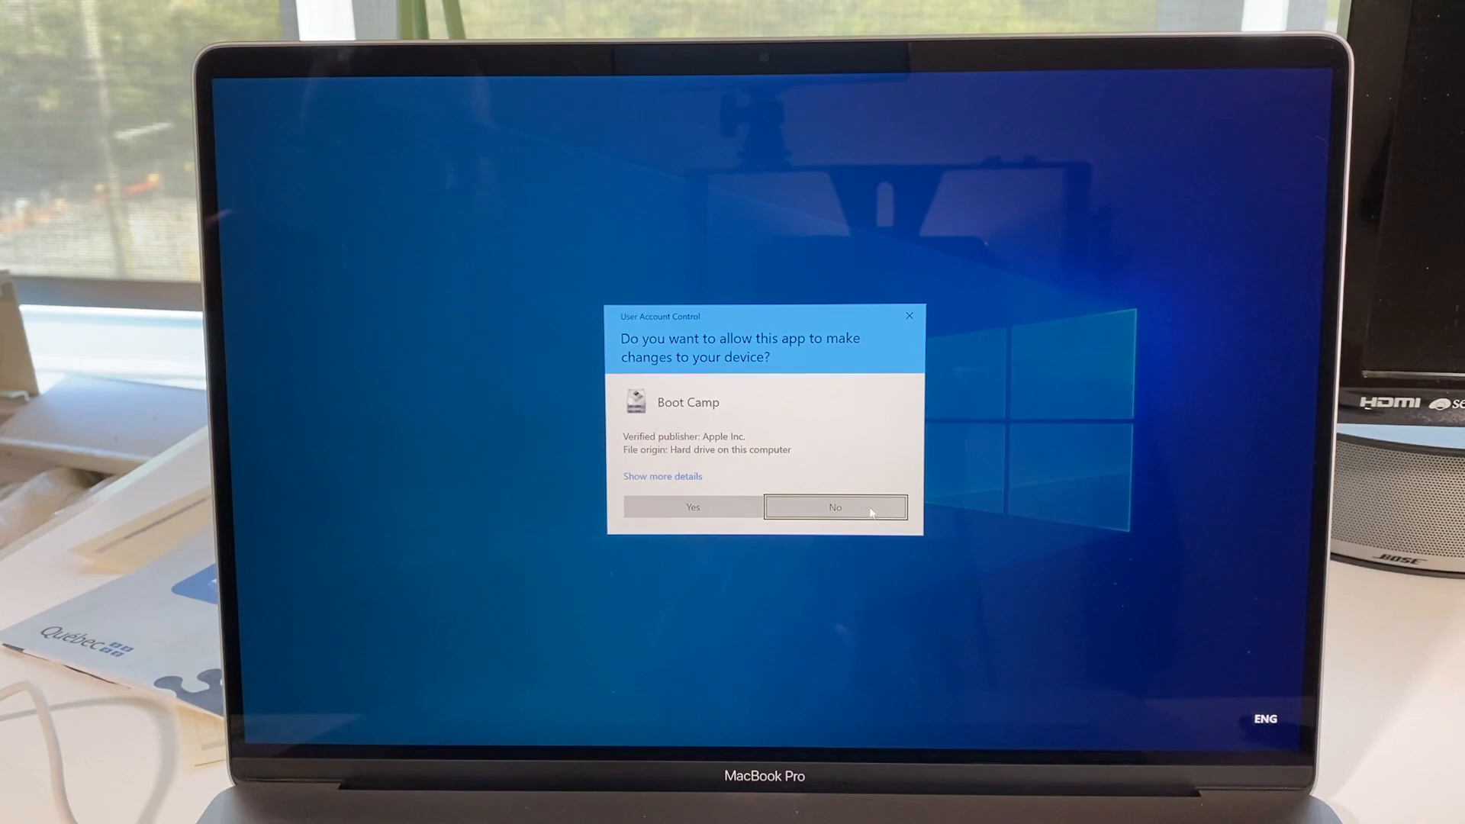
left_click(692, 507)
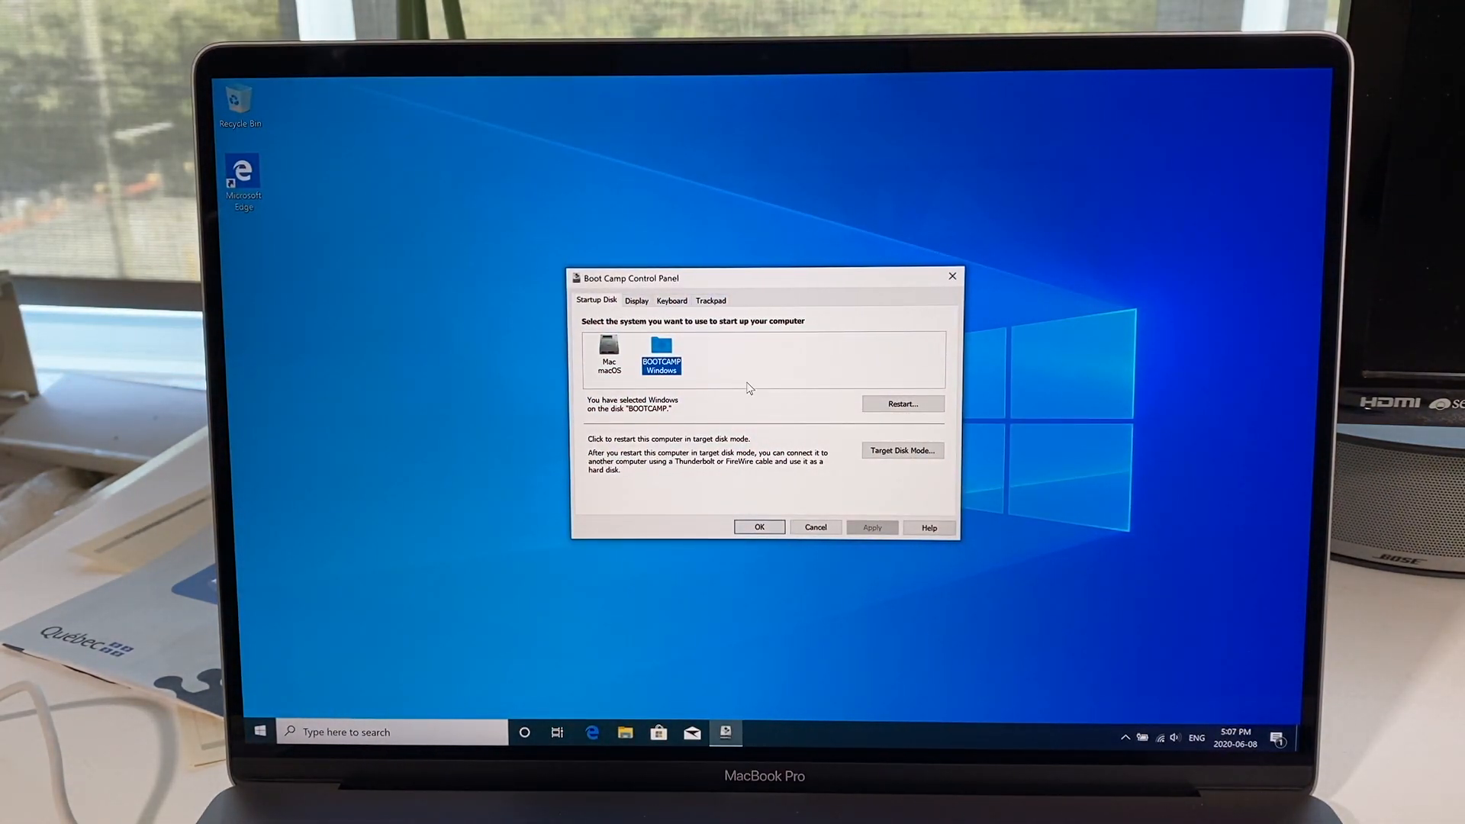
left_click(609, 356)
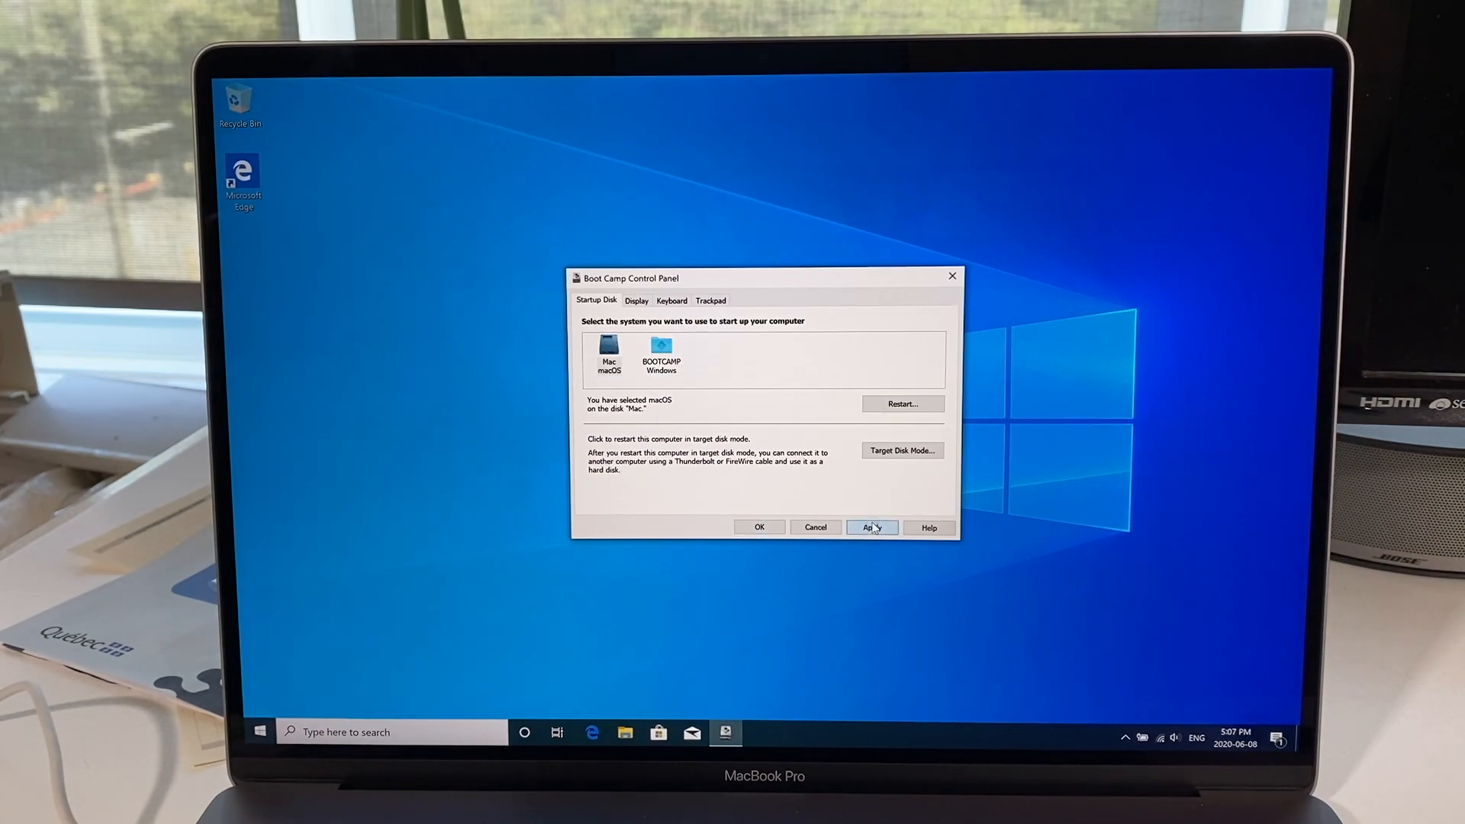
left_click(872, 526)
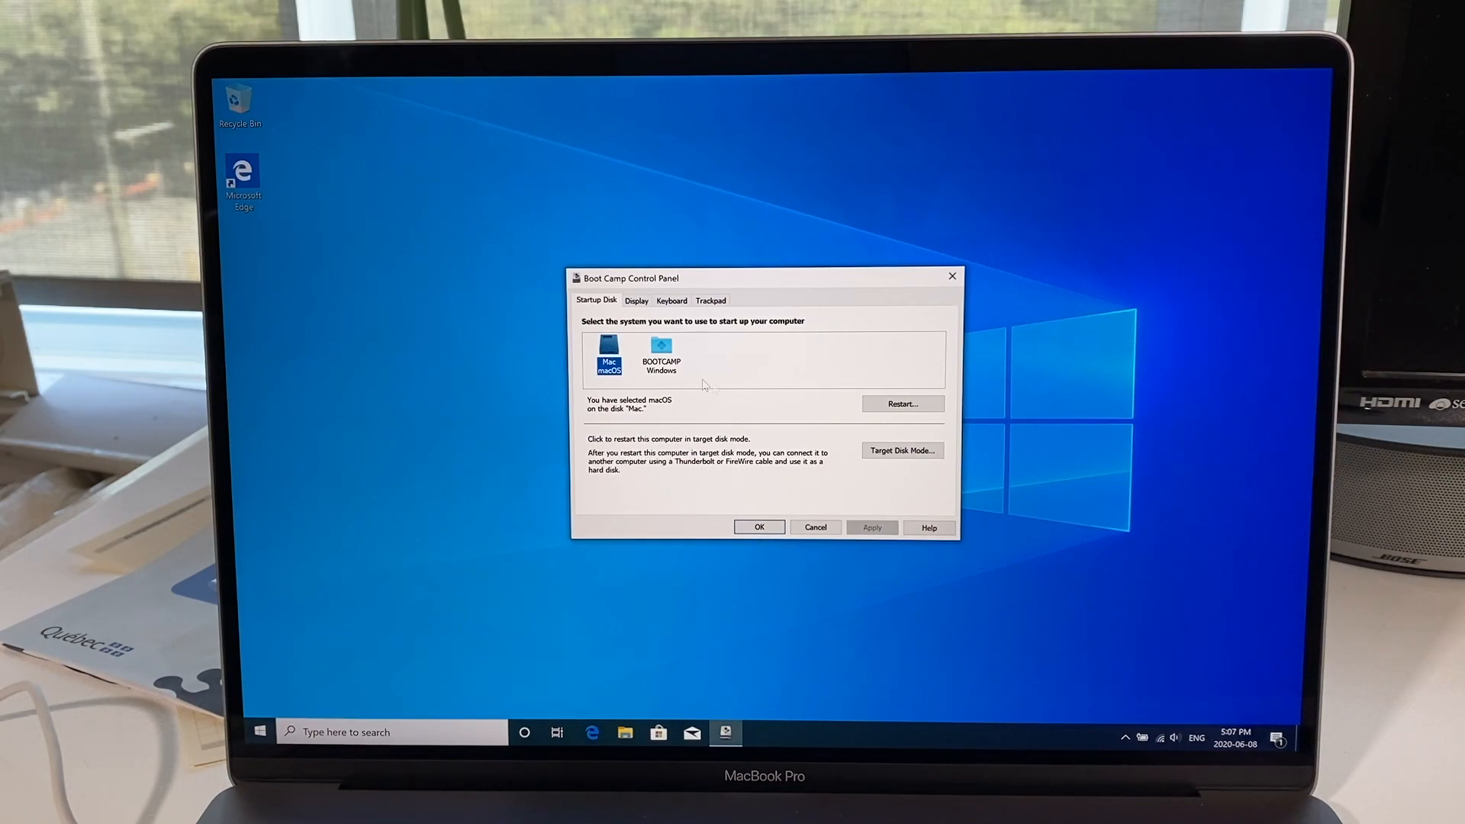
mouse_move(753, 353)
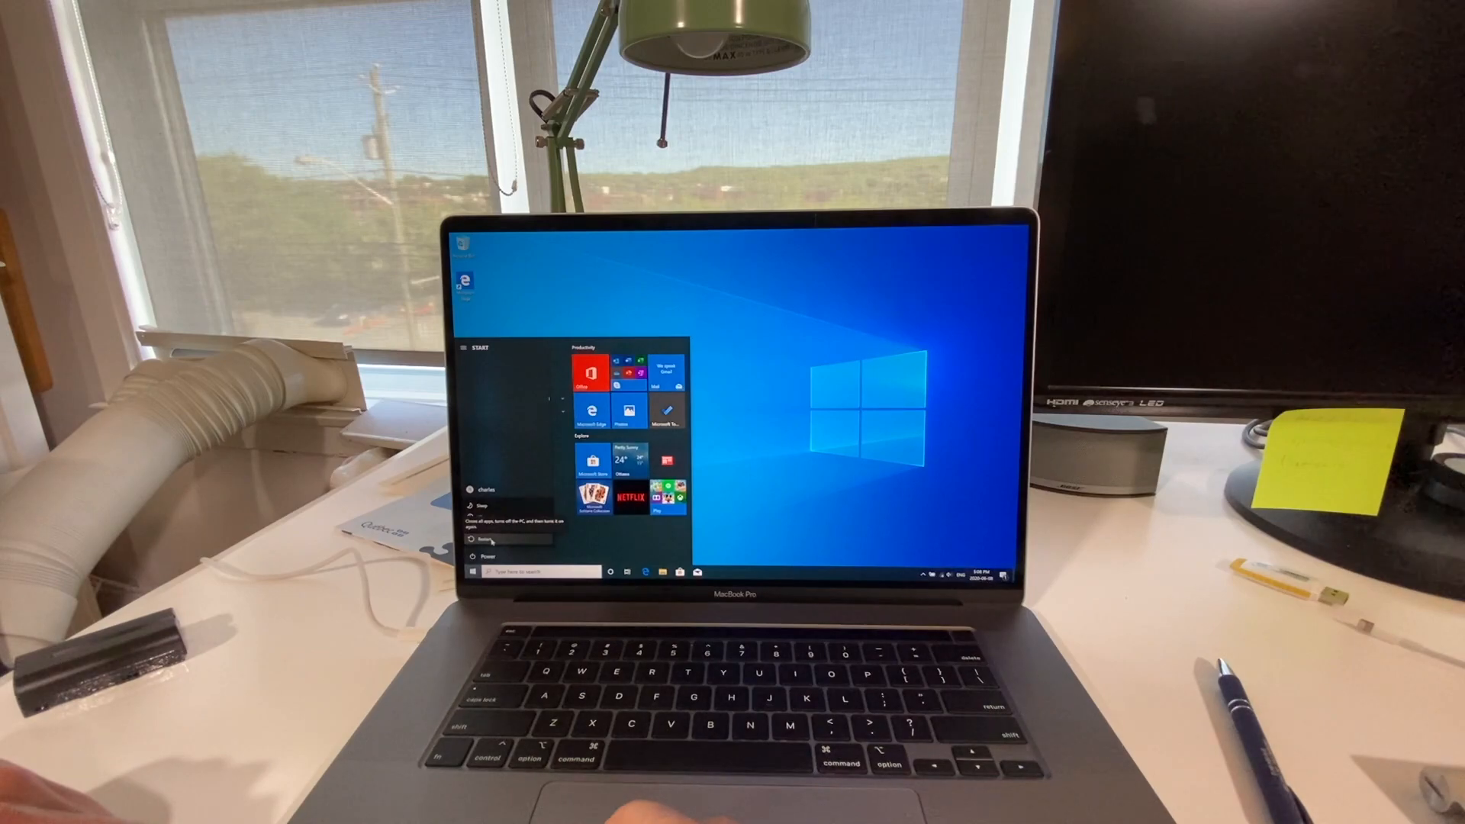
Restart the computer from the Start menu power options.
left_click(486, 540)
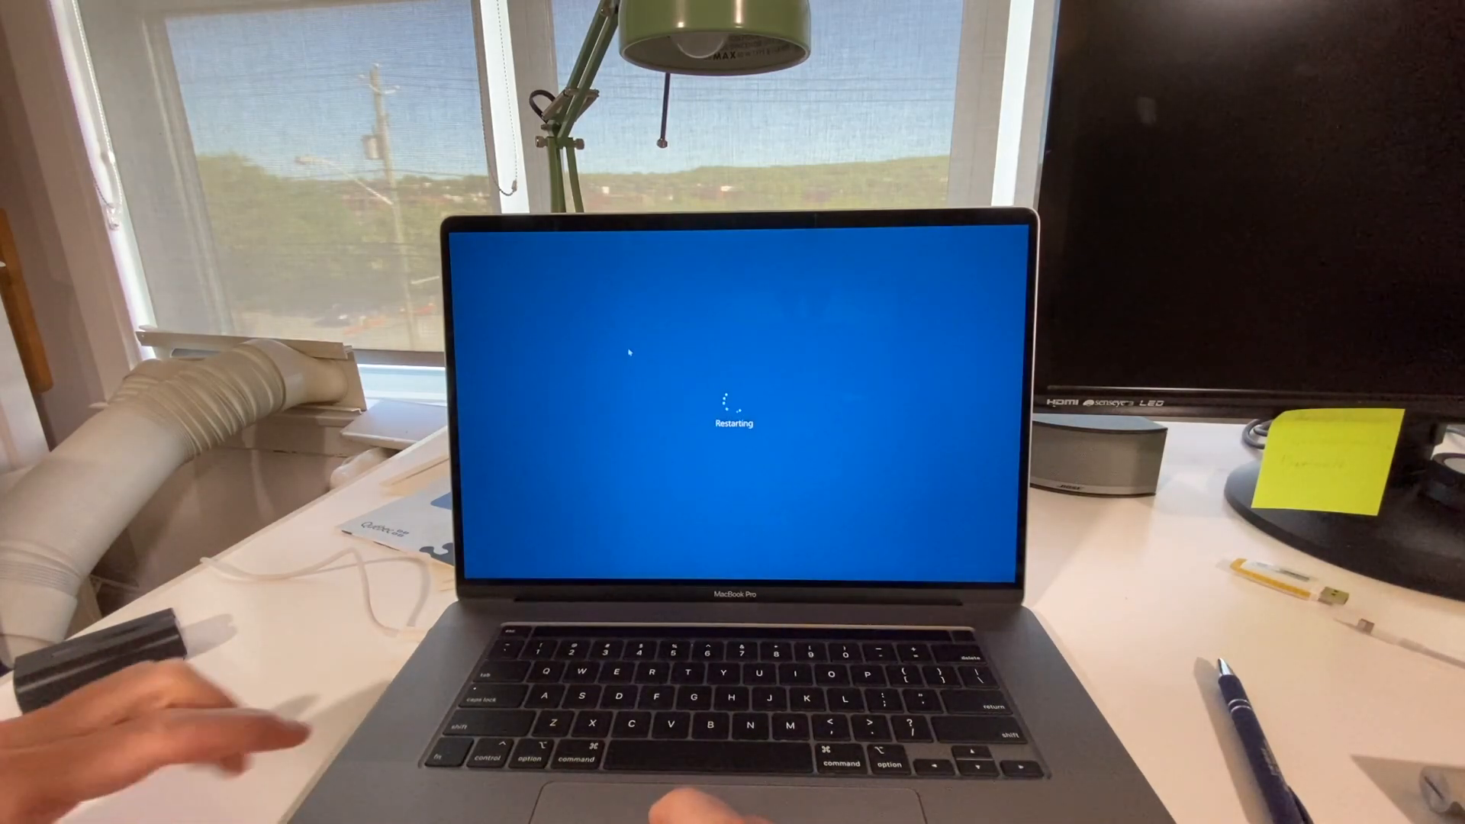